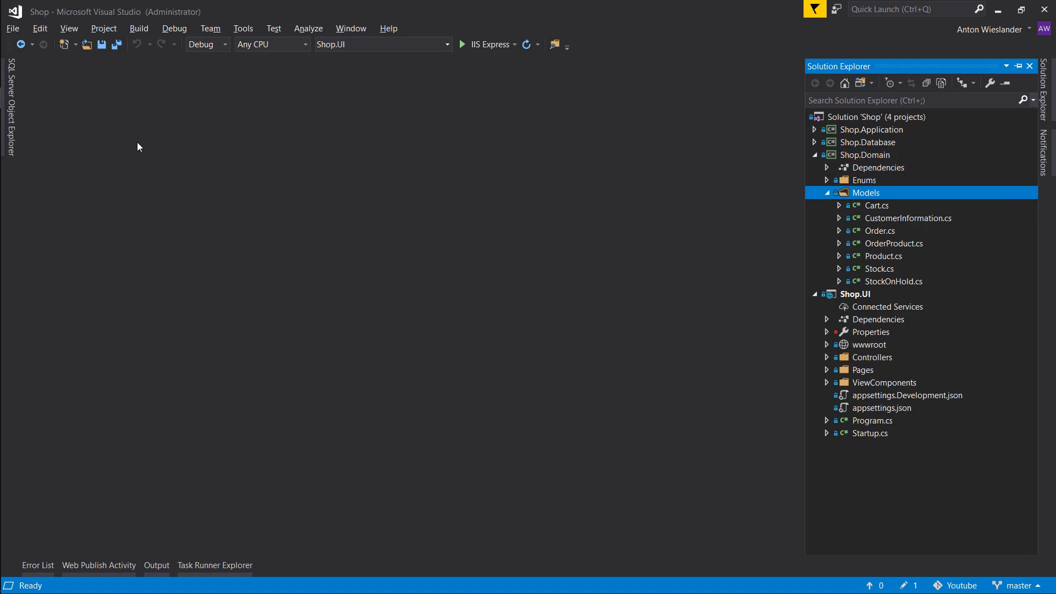
Step: In StockOnHold.cs, add 'public string SessionId { get; set; }' from the prop snippet
double_click(894, 281)
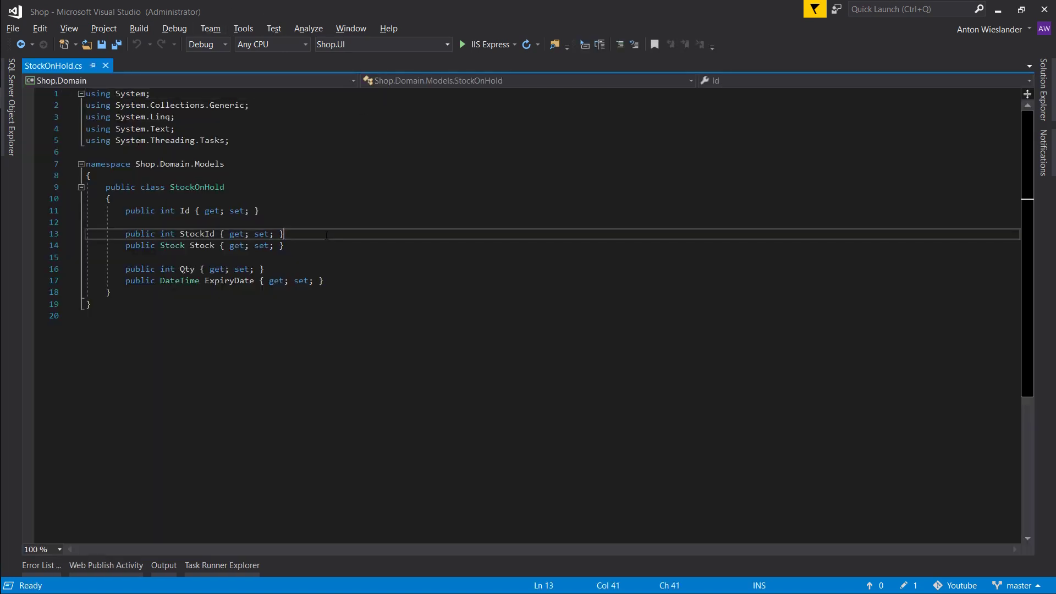
type("pp")
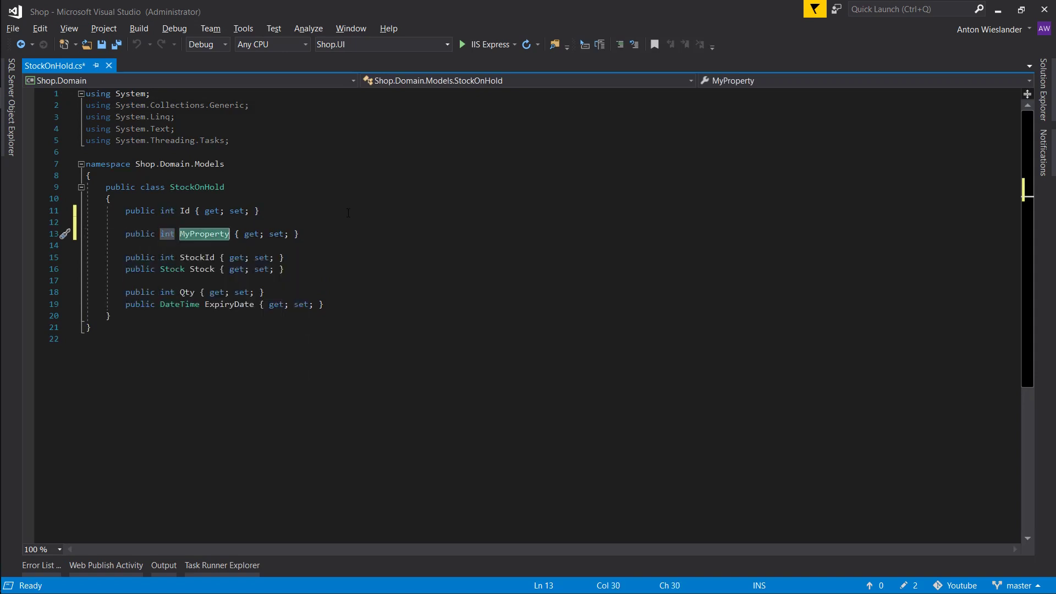
type("string")
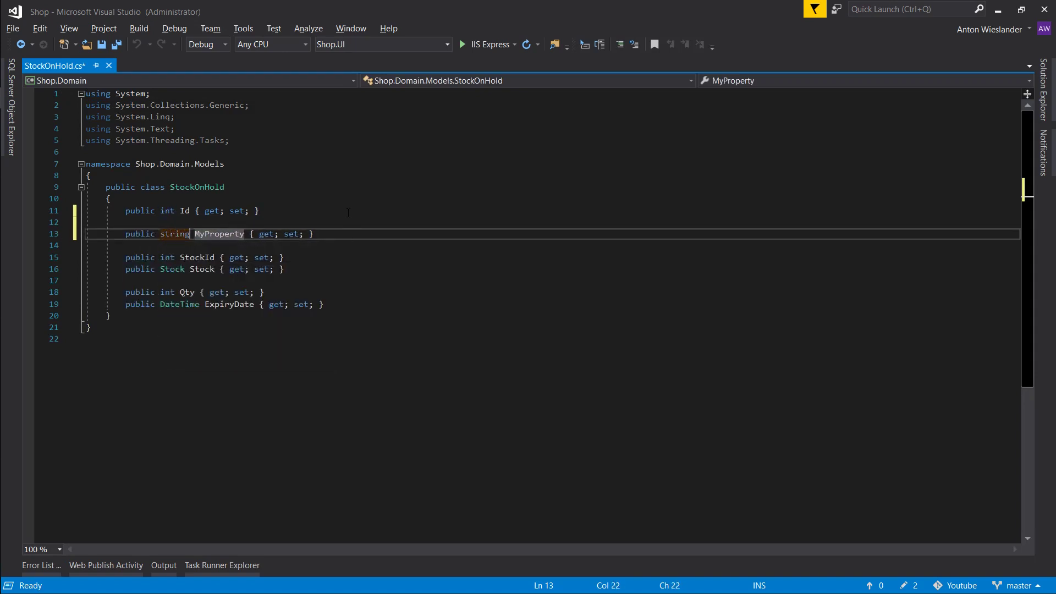
type("SessionId")
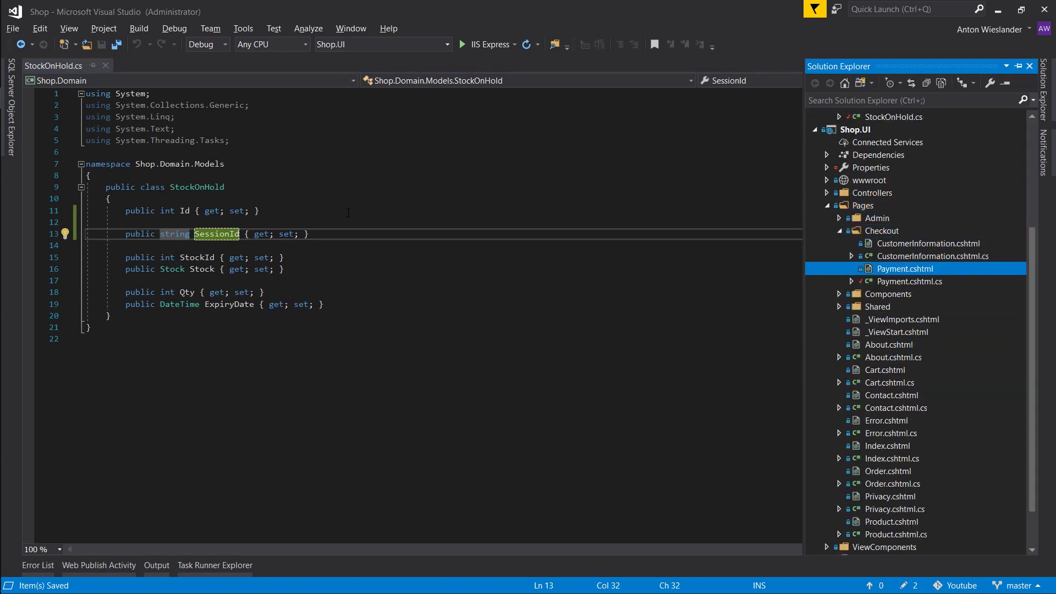
Step: In Payment.cshtml.cs OnPost, add 'var sessionId = HttpContext.Session.Id;' above the CreateOrder call
double_click(905, 268)
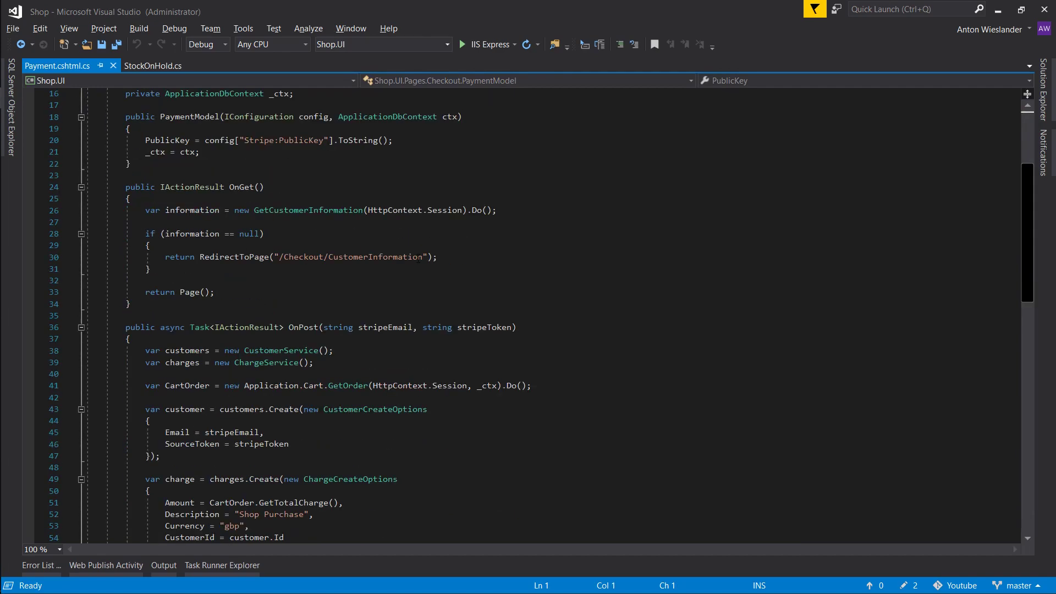
scroll("down", 3)
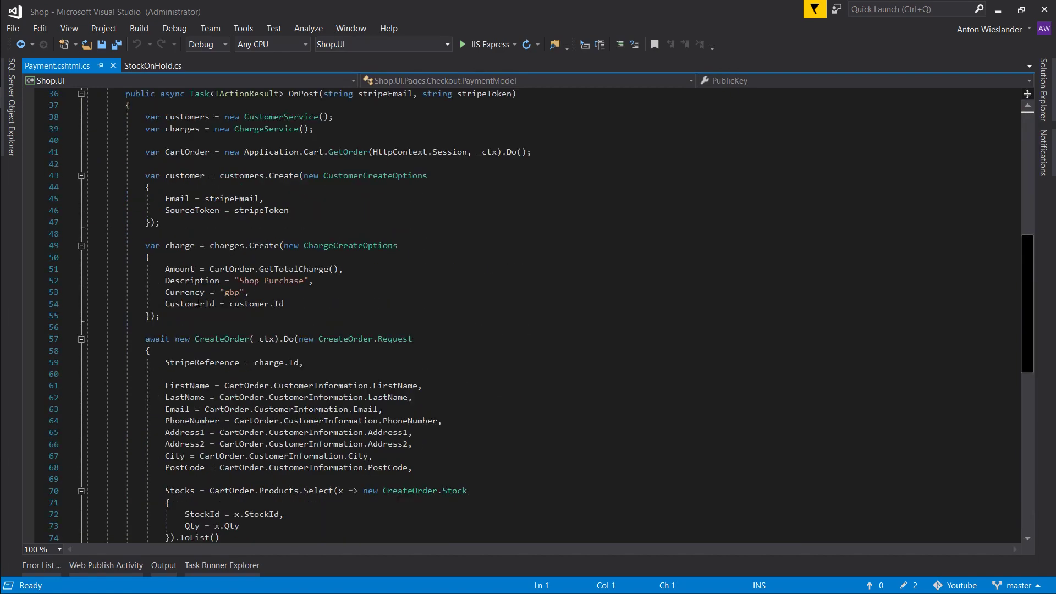
left_click(224, 339)
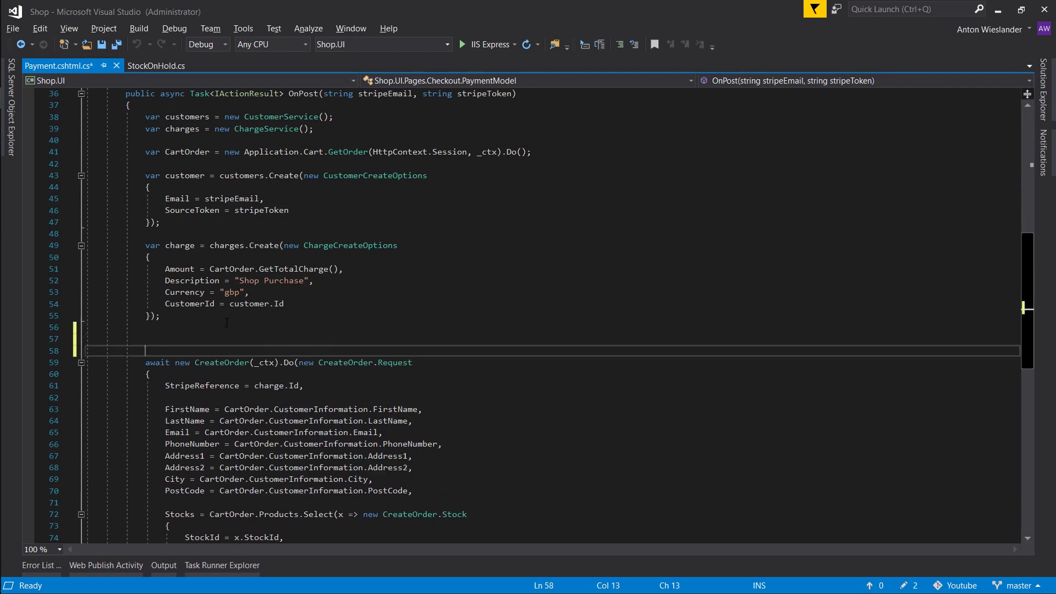
type("var")
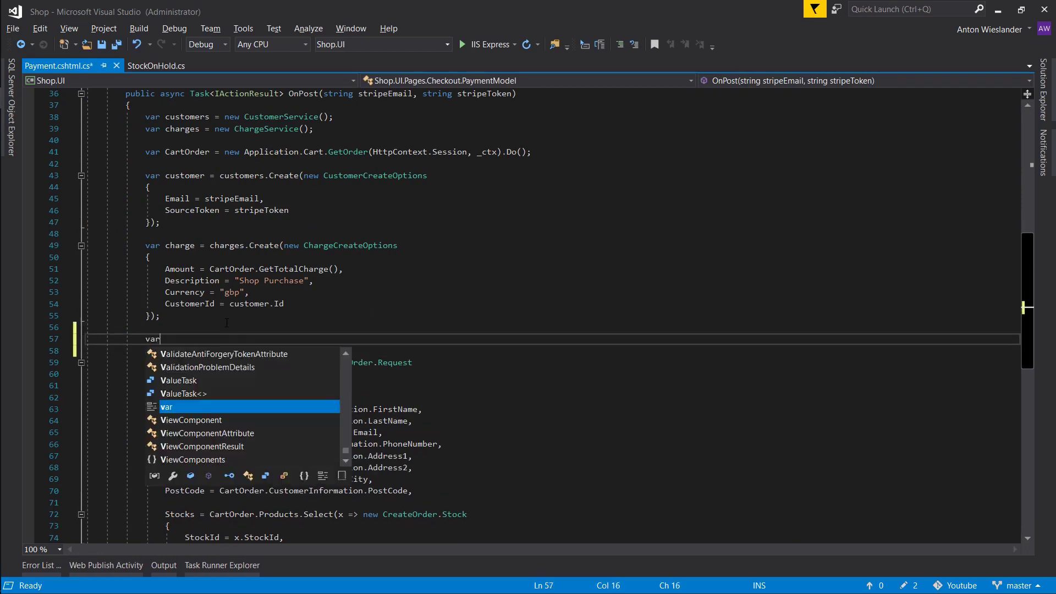
type("session")
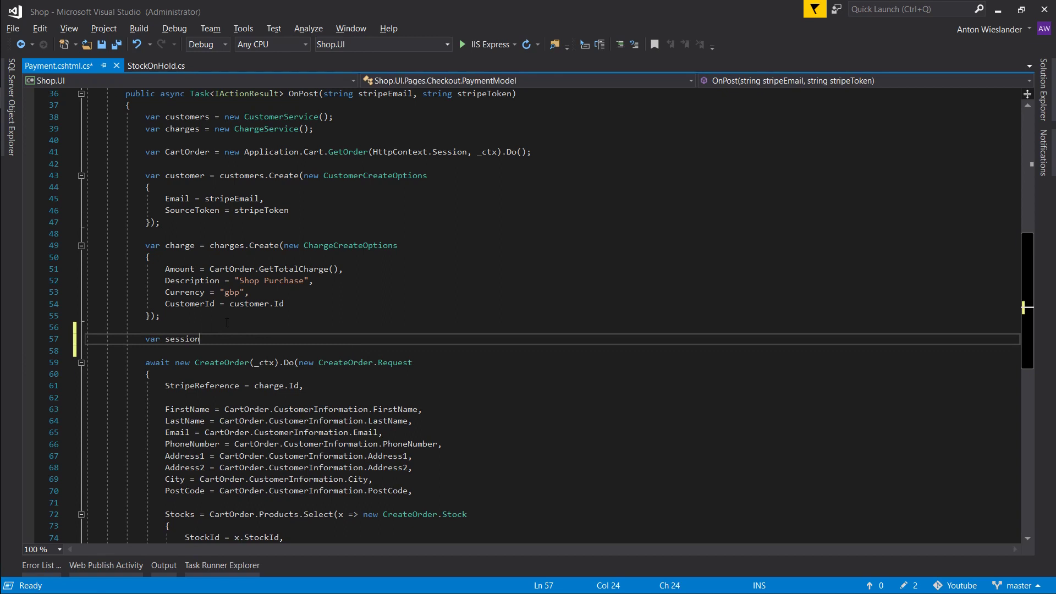
type("Id = GH")
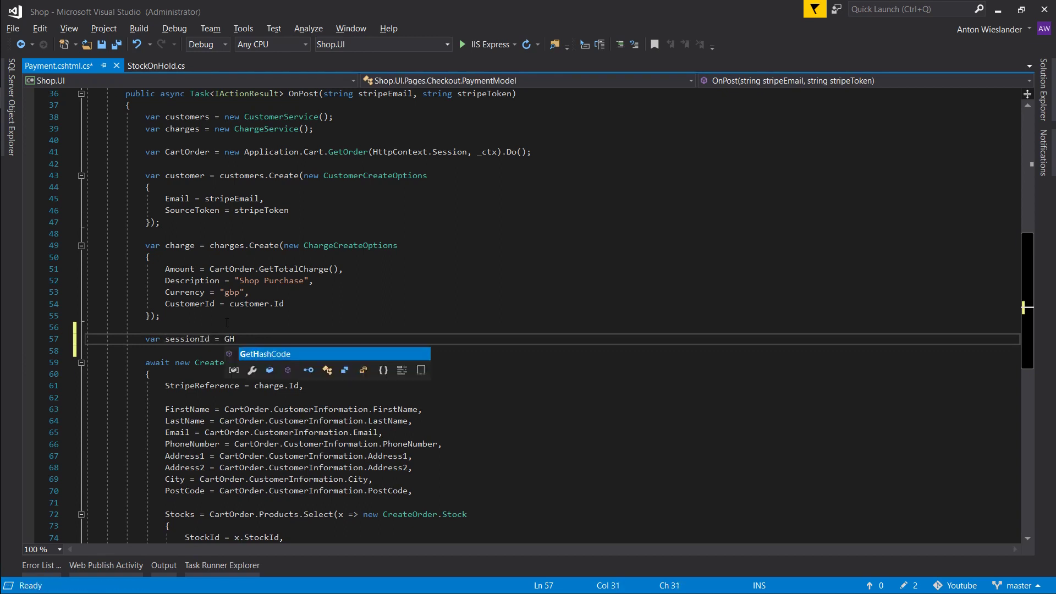
type("HttpContext.")
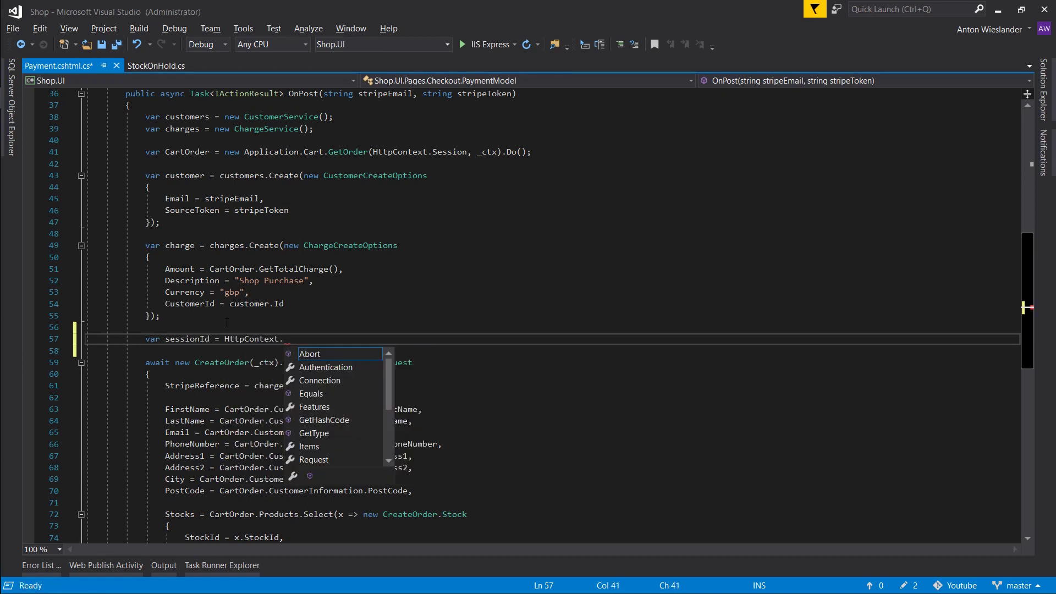
type("Session#")
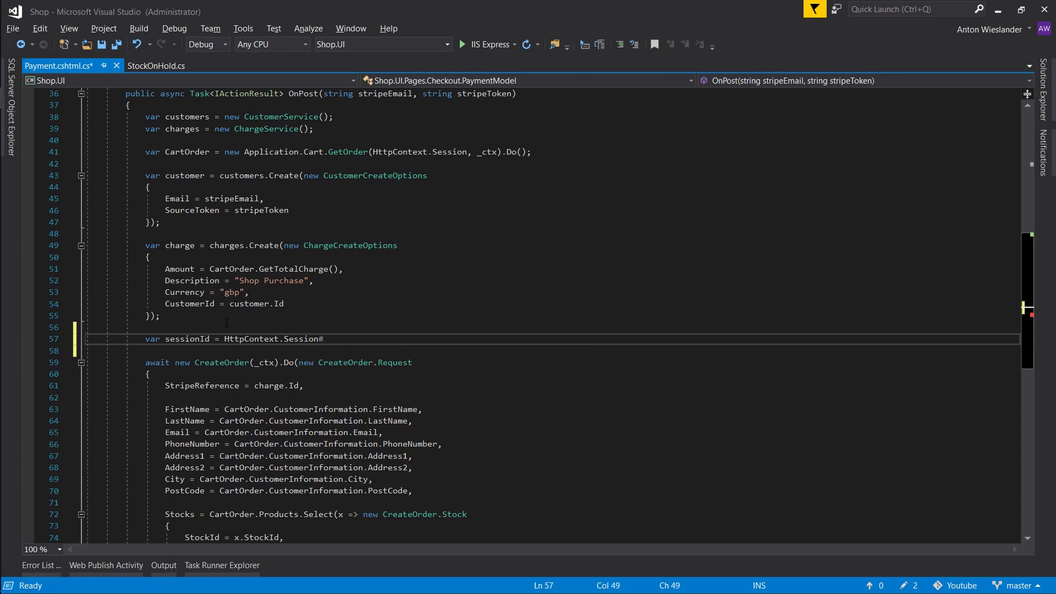
type("I")
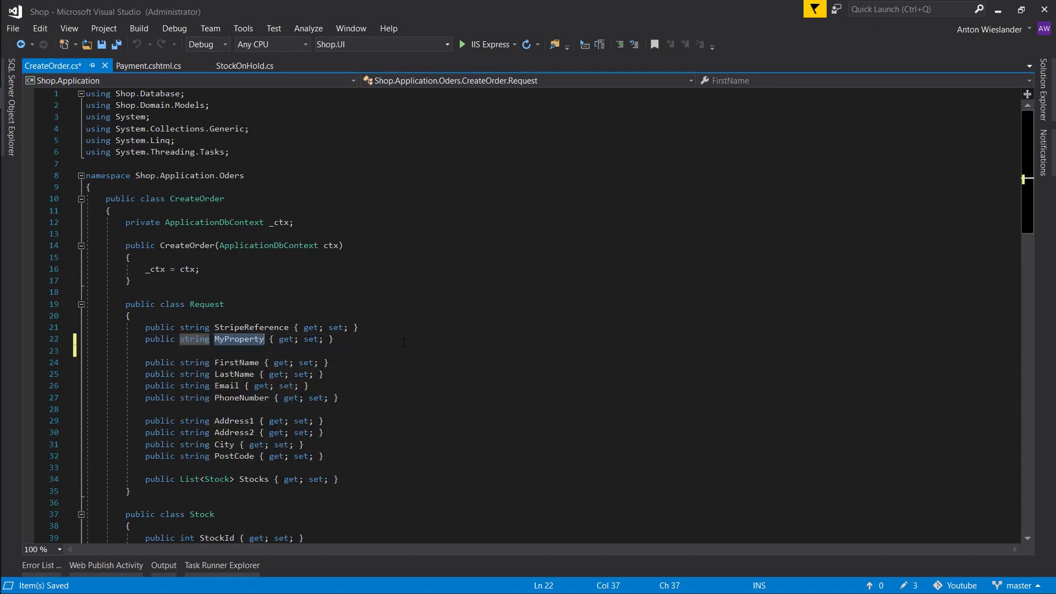
Step: Rename the placeholder Request property to SessionId and pass 'SessionId = sessionId,' from the payment handler
type("SessionId")
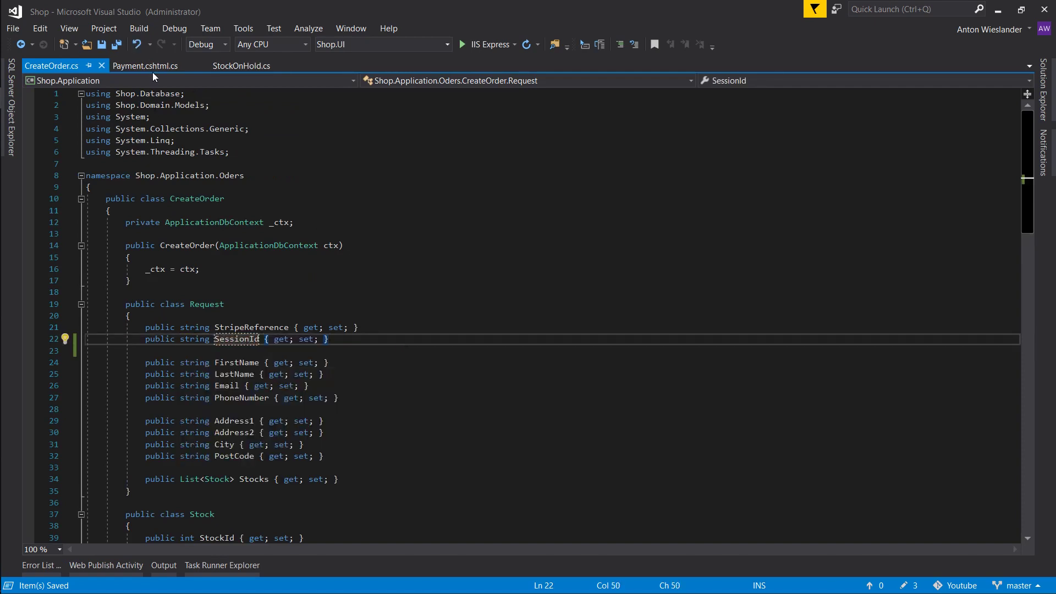
left_click(145, 66)
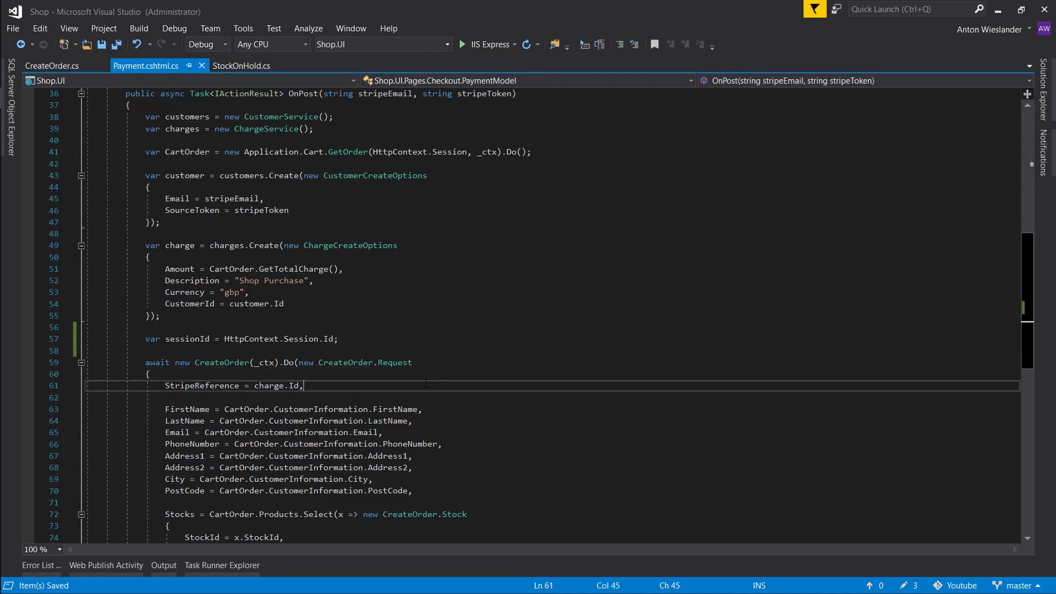
type("SessionId")
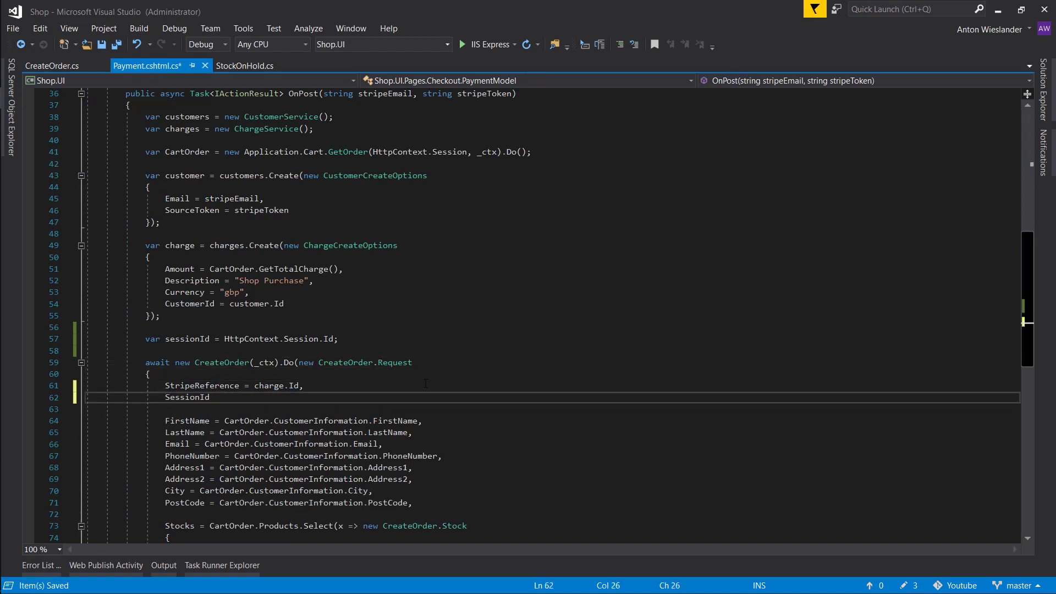
type("= sessionId,")
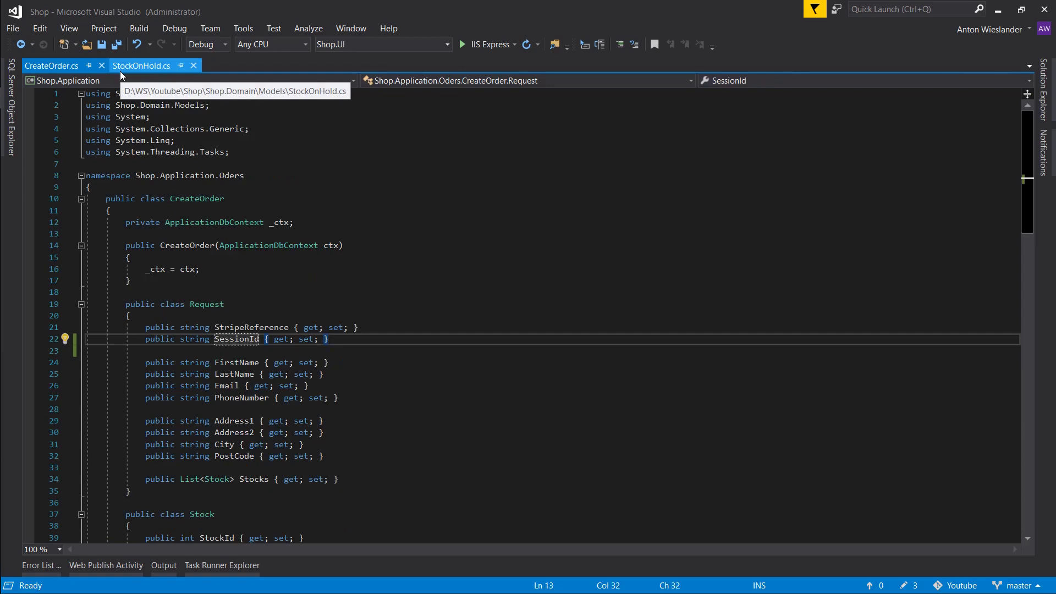
Step: Close the StockOnHold.cs tab and delete the stock-quantity foreach loop in Do
left_click(193, 66)
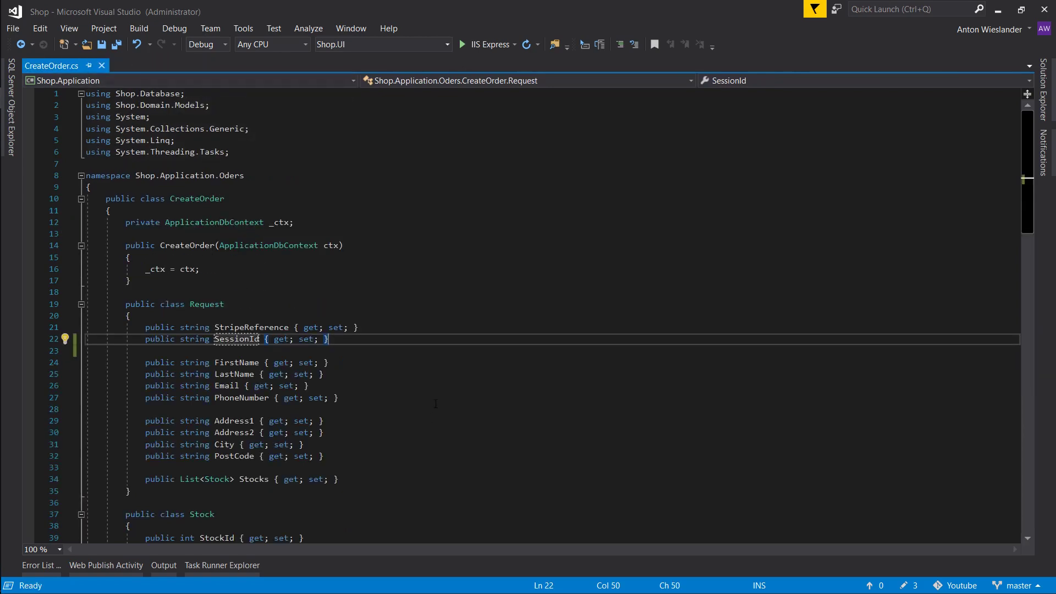
scroll("down", 3)
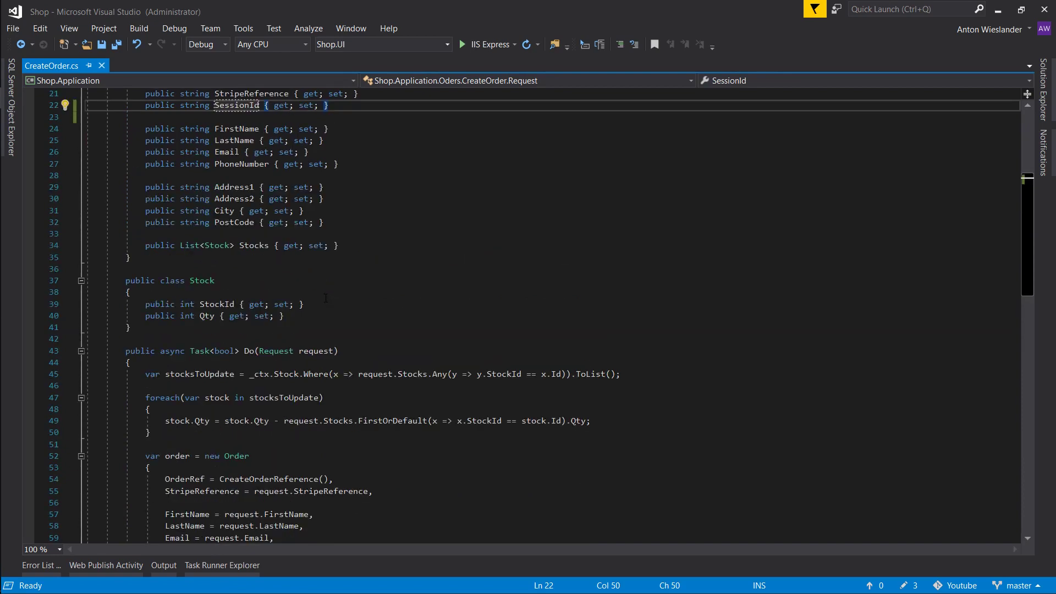
scroll("down", 3)
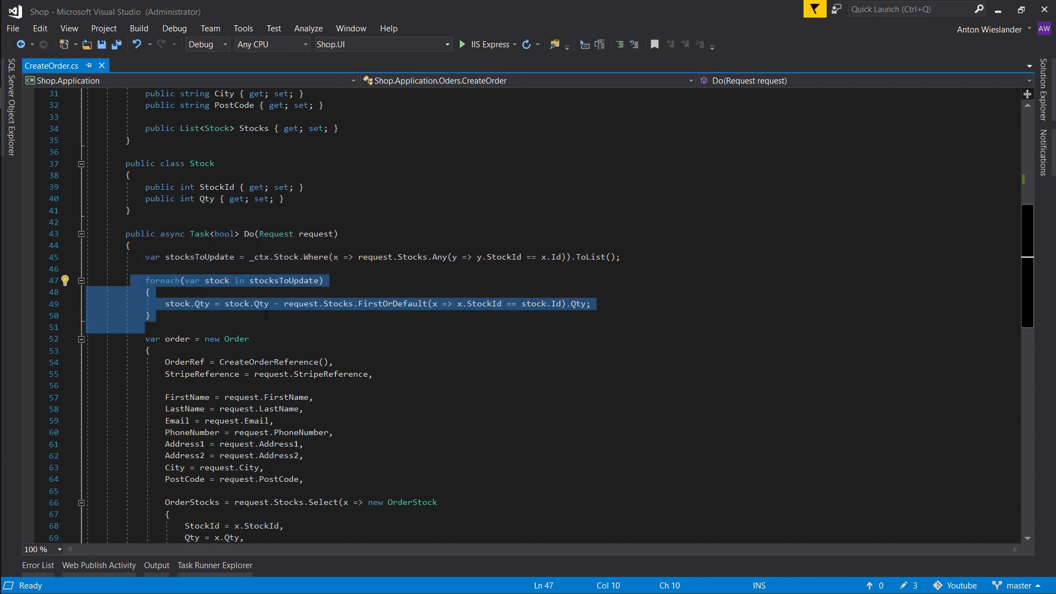
key("Delete")
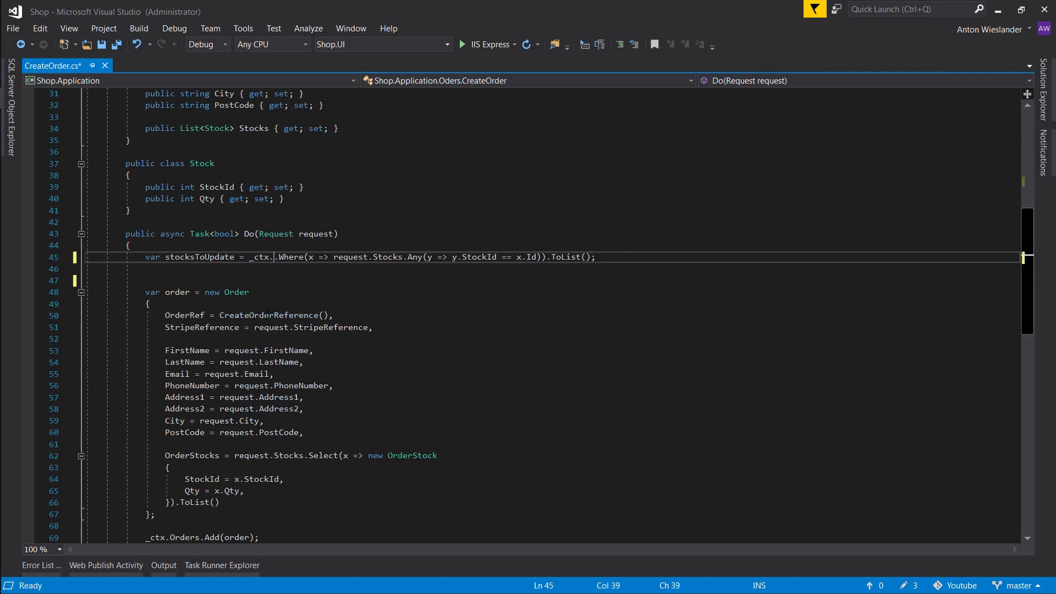
Step: Change the query to _ctx.StocksOnHold.Where(x => x.SessionId == request.SessionId).ToList()
type("StocksOnHold")
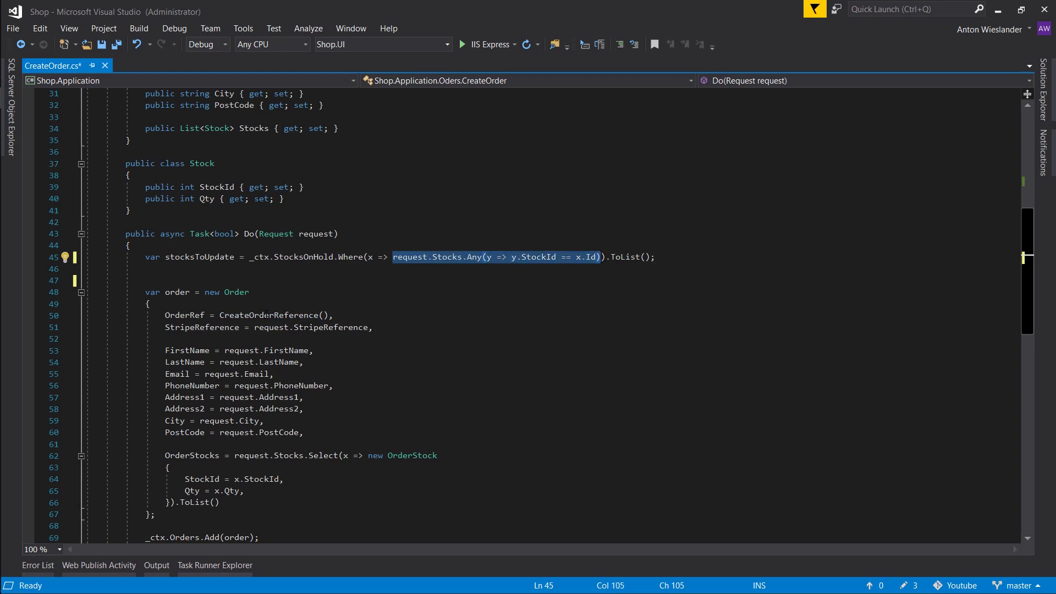
type("x")
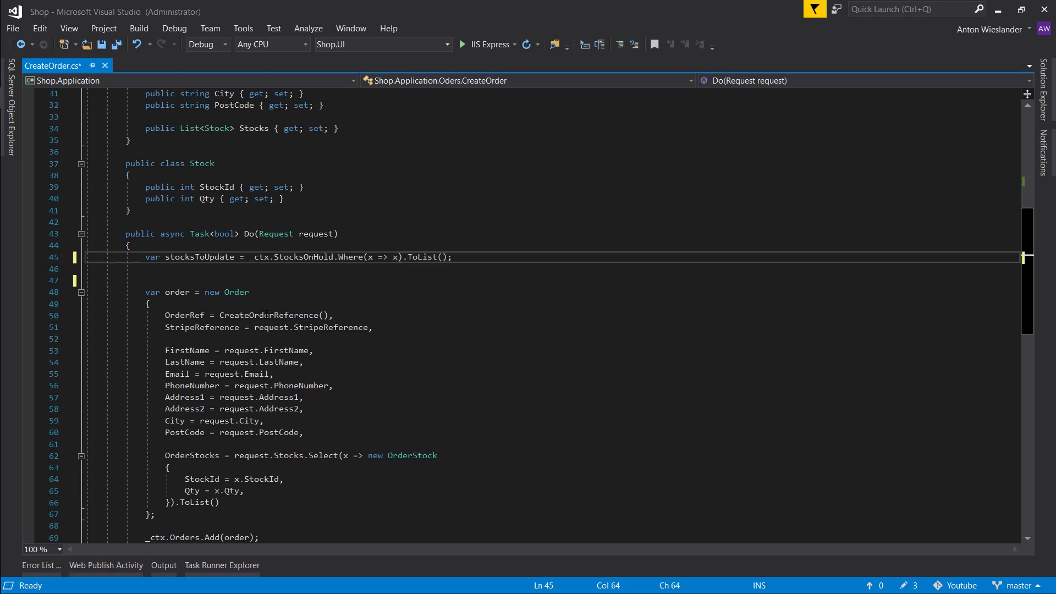
type(".")
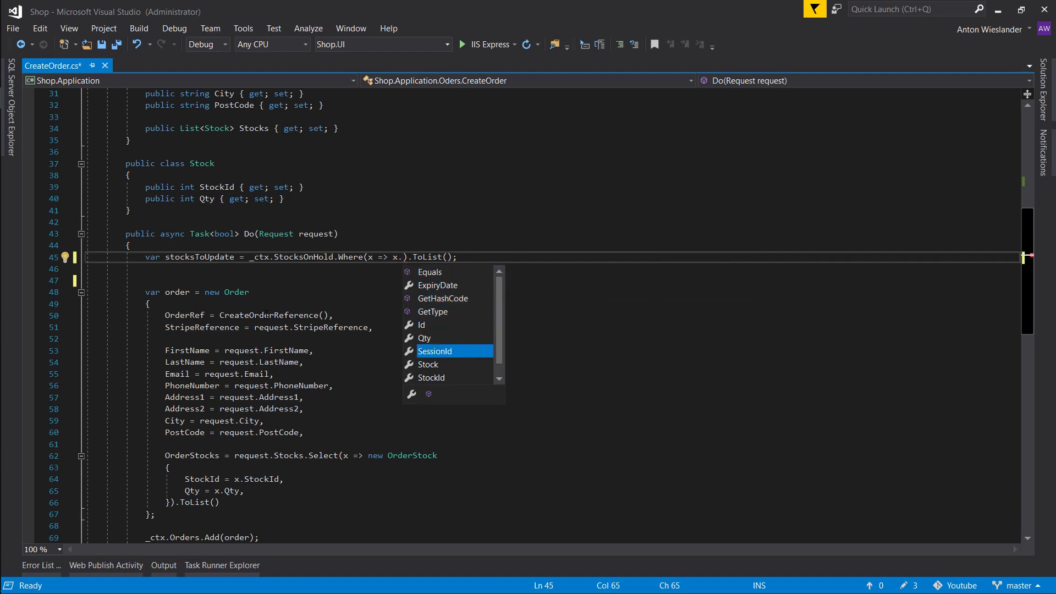
type("SessionId == request.SessionId")
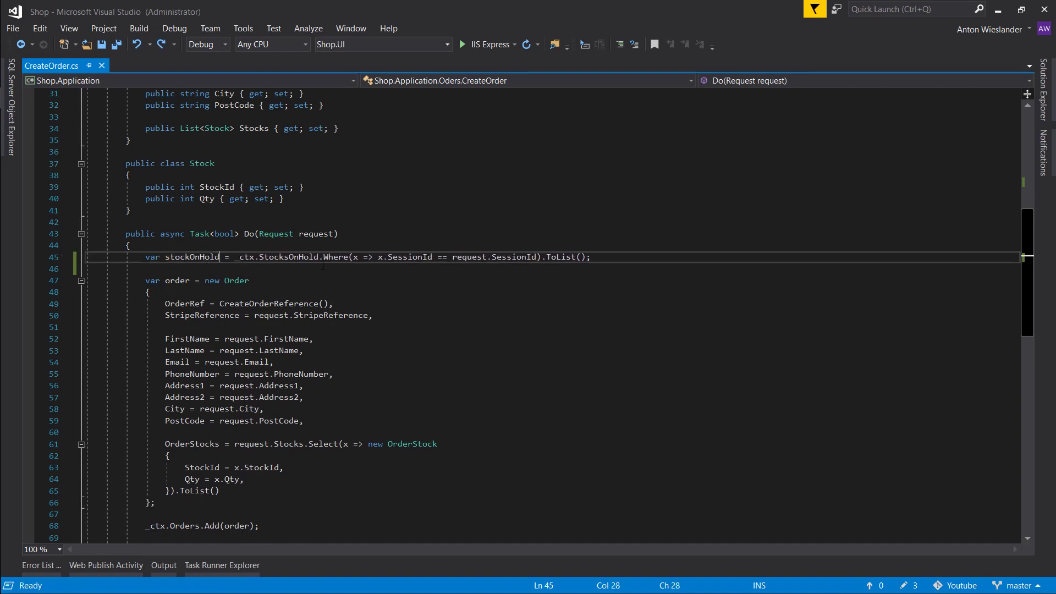
Step: Add '_ctx.StocksOnHold.RemoveRange(stockOnHold);' after the stockOnHold query in CreateOrder.Do
type("_c")
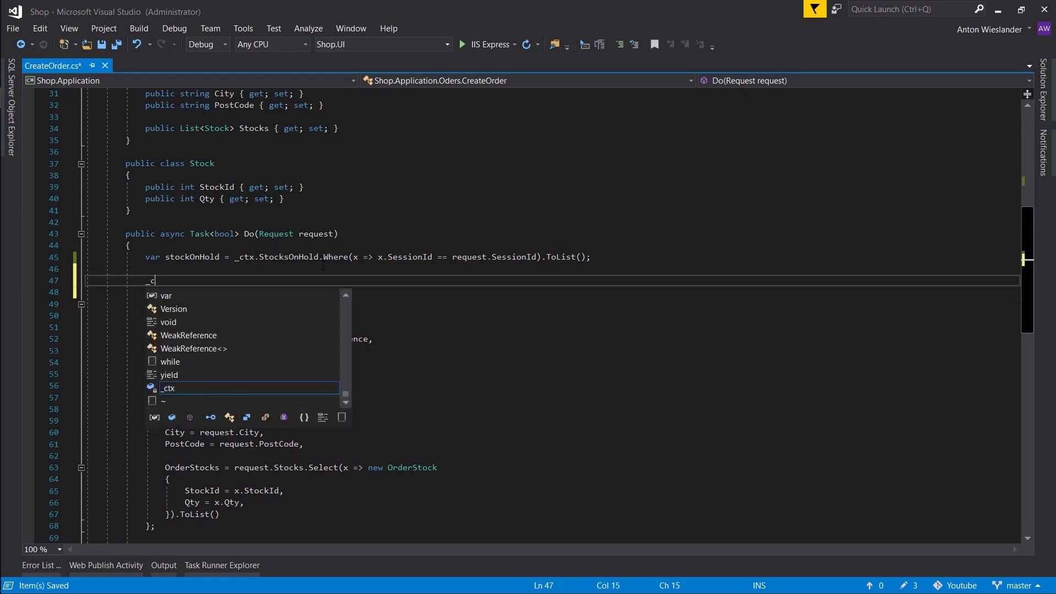
type("tx.")
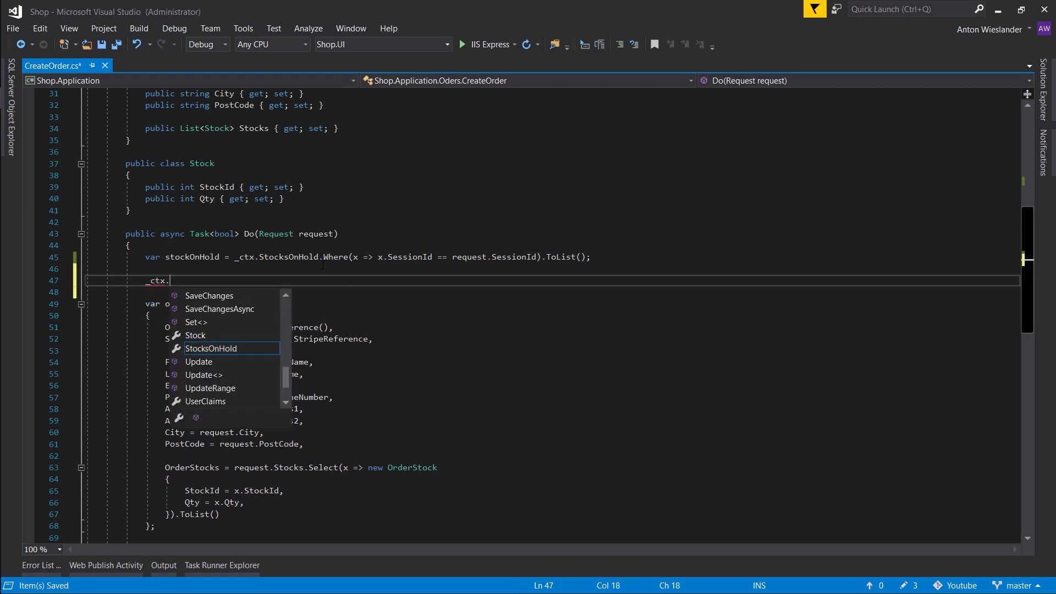
type("StocksOnHold.RemoveRange(s")
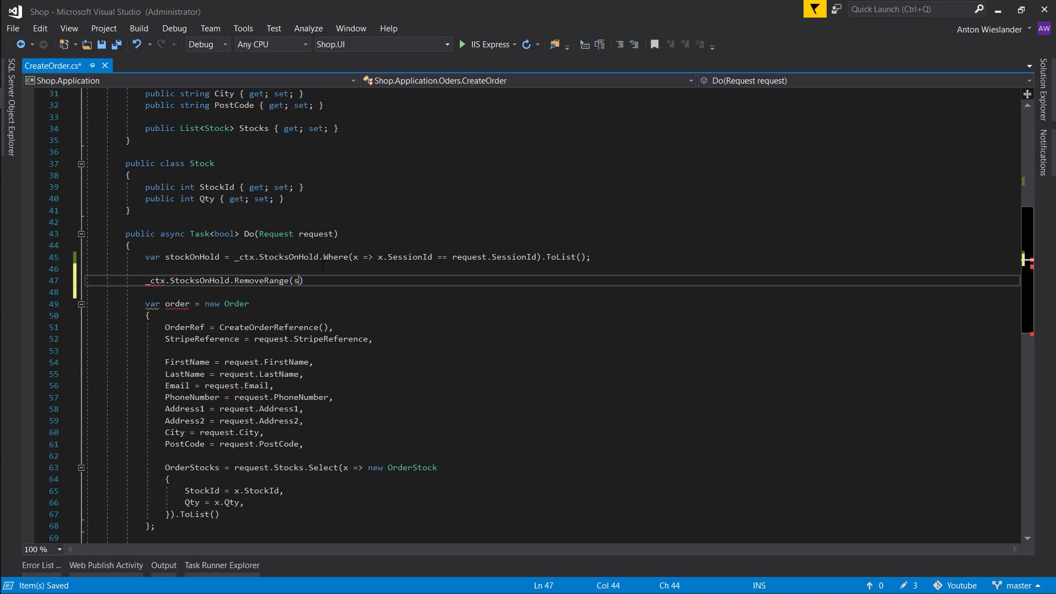
type("tockOnHold);")
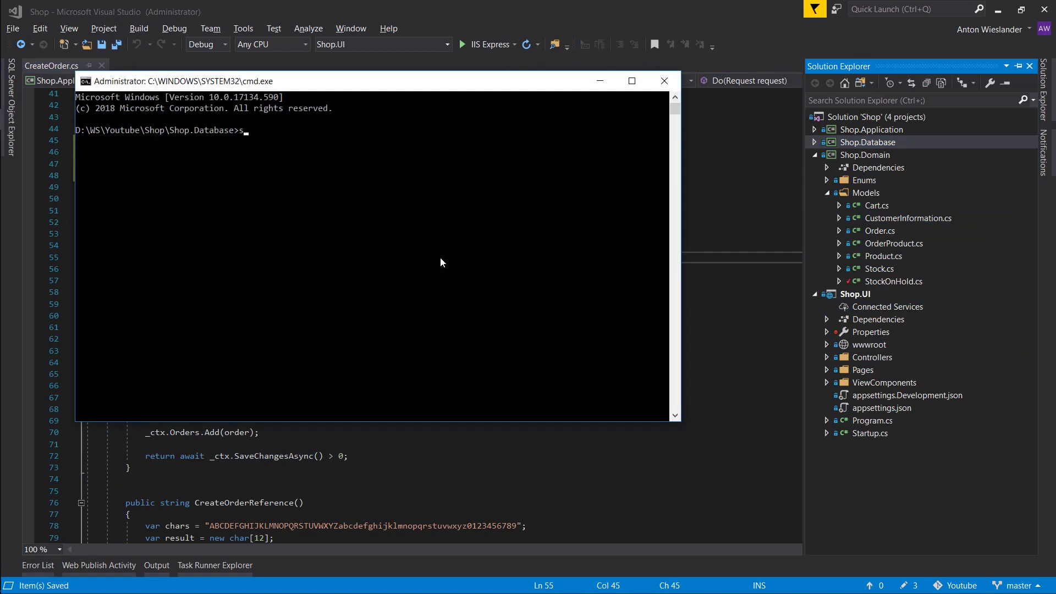
Step: Run 'dotnet ef --startup-project ..\Shop.UI migrations add StockOnHoldSessionId', then type 'database update'
type("dotnet ef startup-")
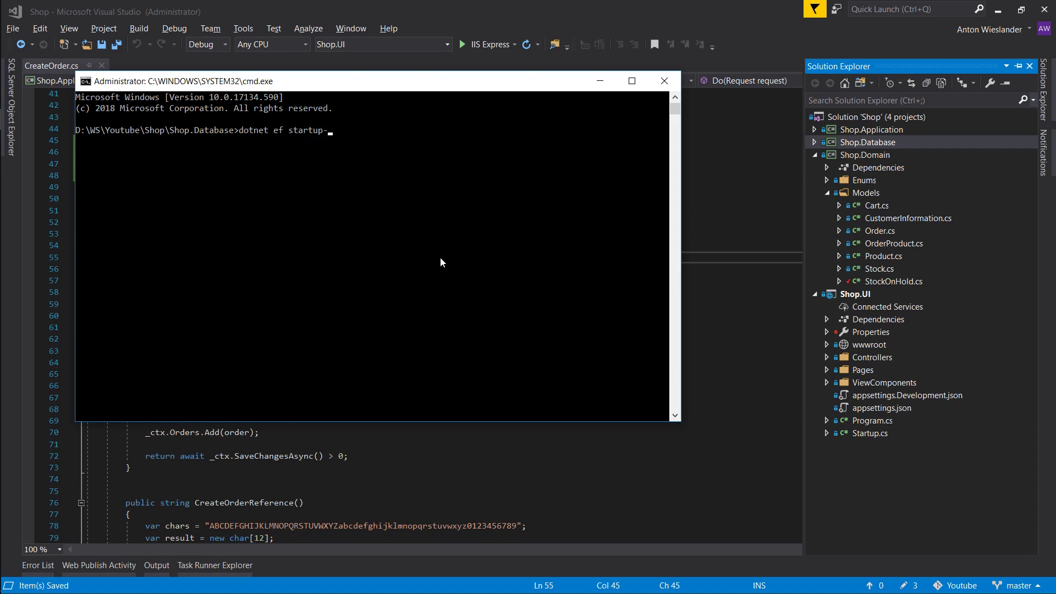
type("pr")
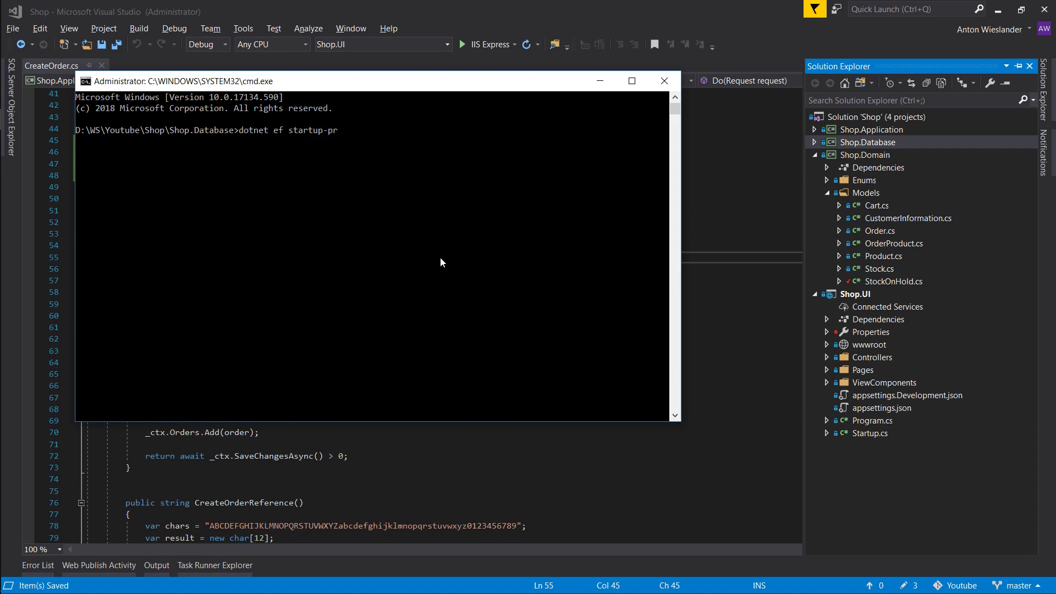
type("oject")
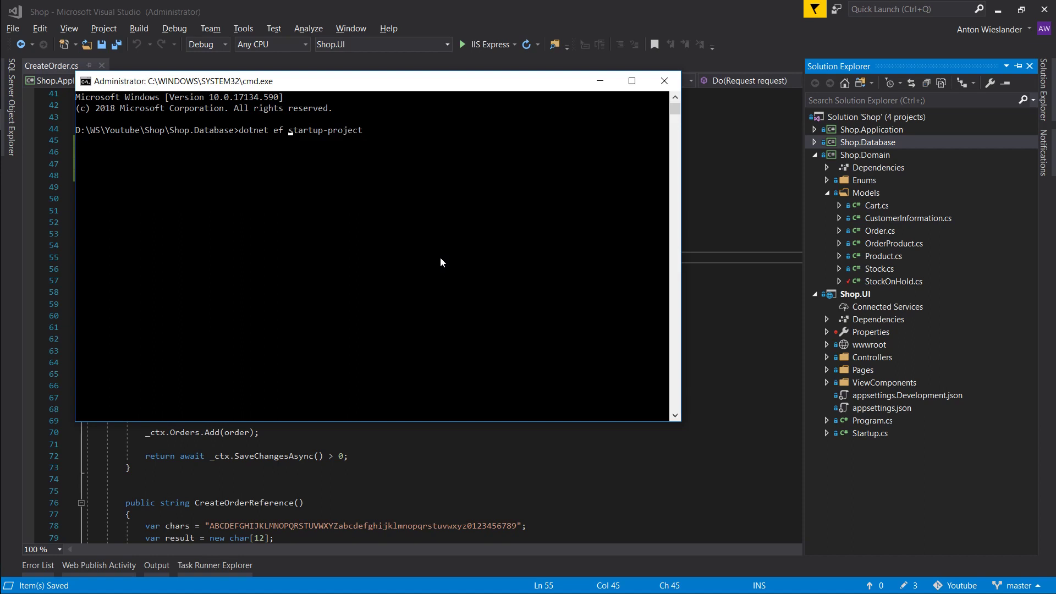
type("--startup-project \\")
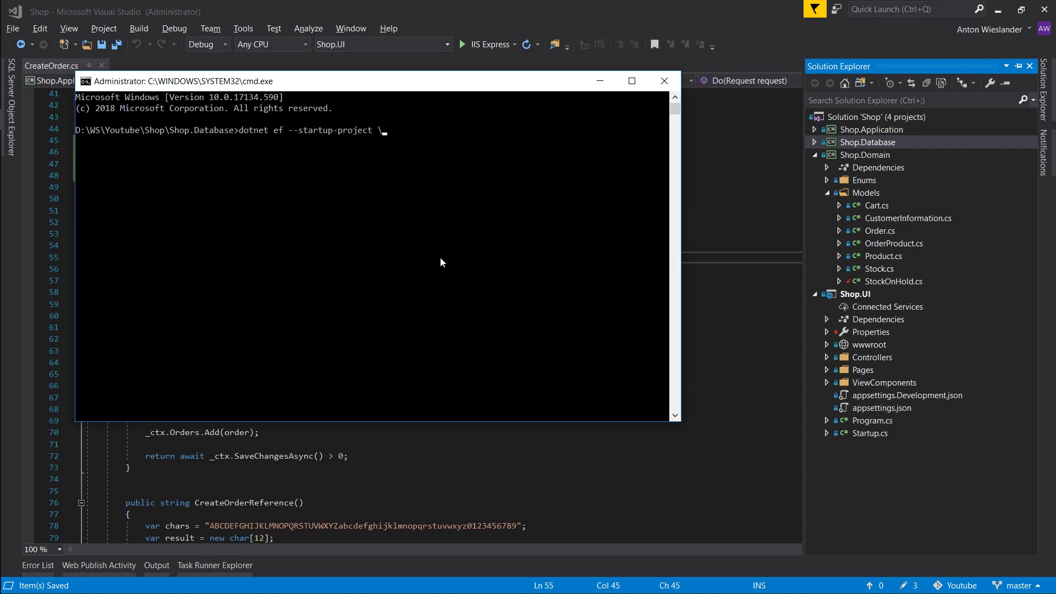
type(".\\Shop.UI")
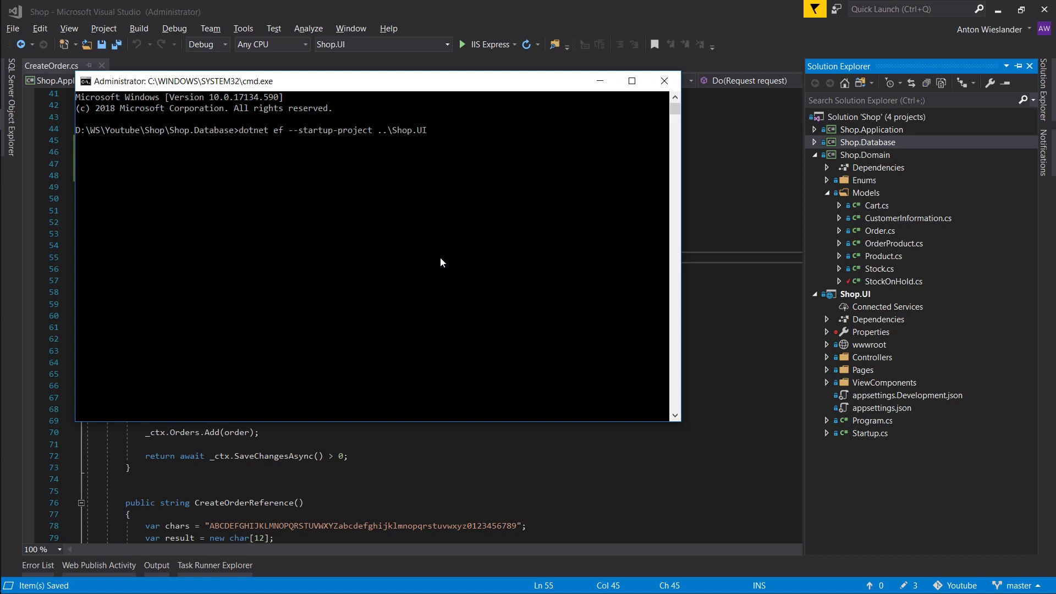
type("migrations add")
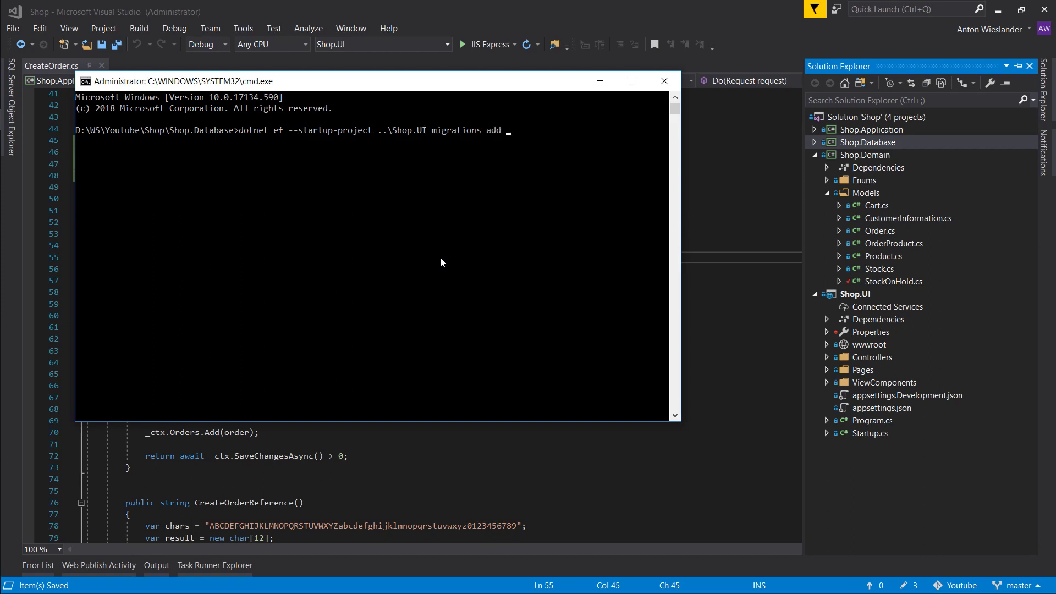
type("StockO")
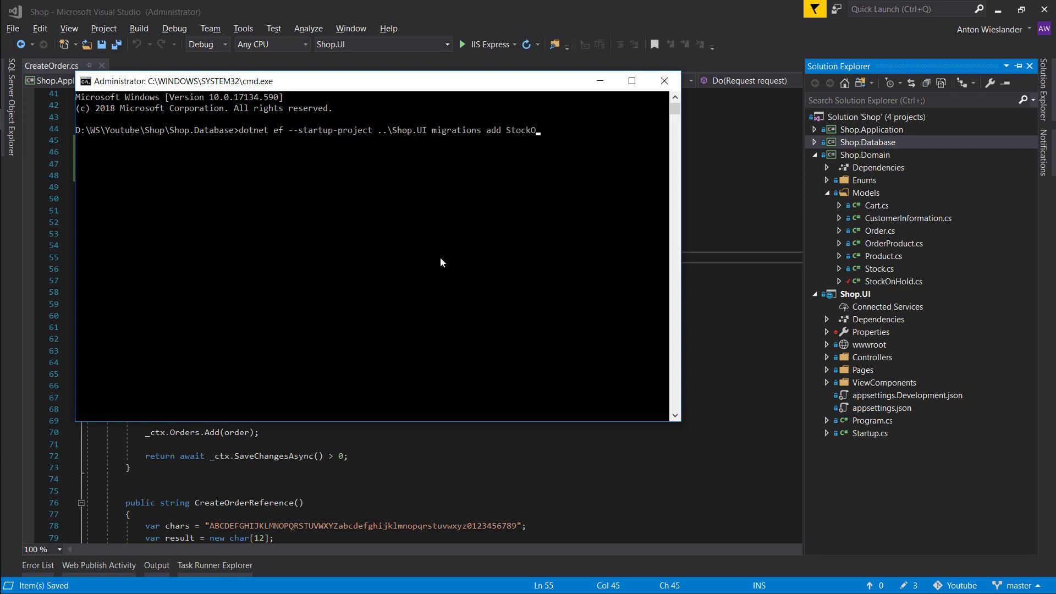
type("nHoldSessionId")
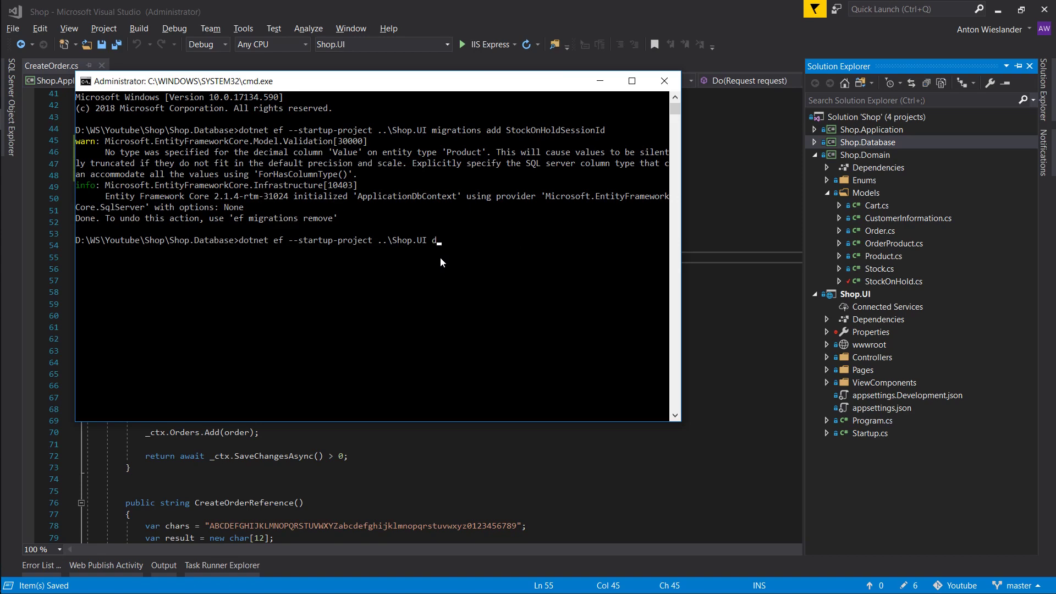
type("atabase update")
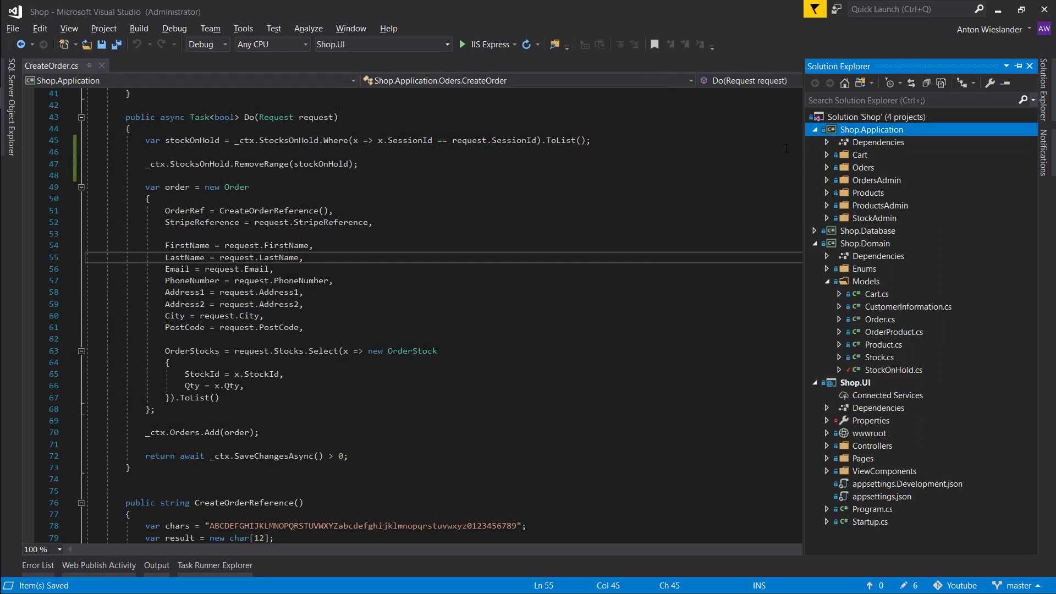
Step: In AddToCart.cs, add 'SessionId = _session.Id,' after StockId in the new StockOnHold initializer
left_click(827, 154)
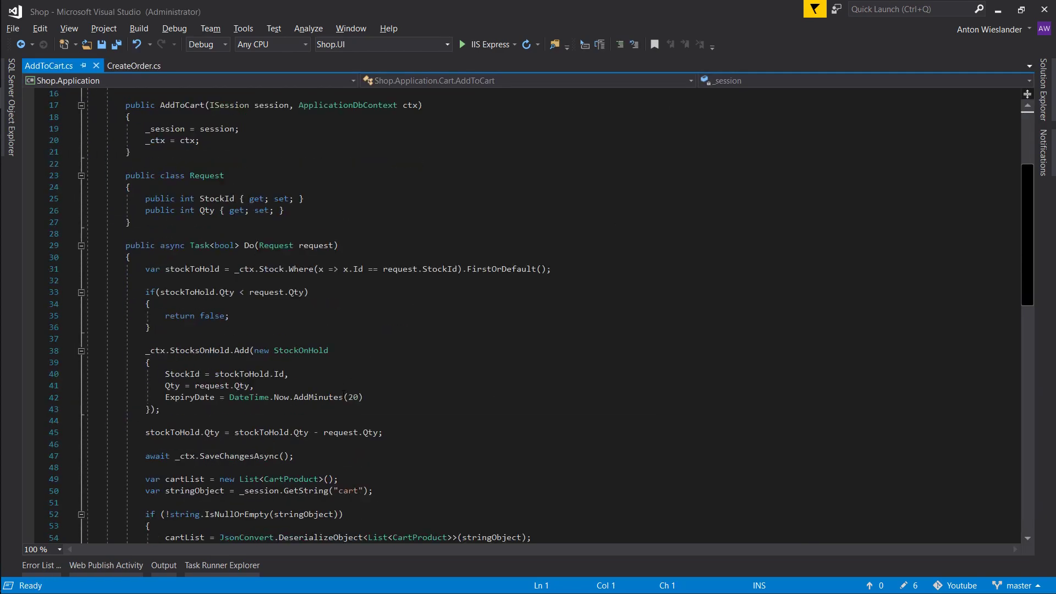
key("enter")
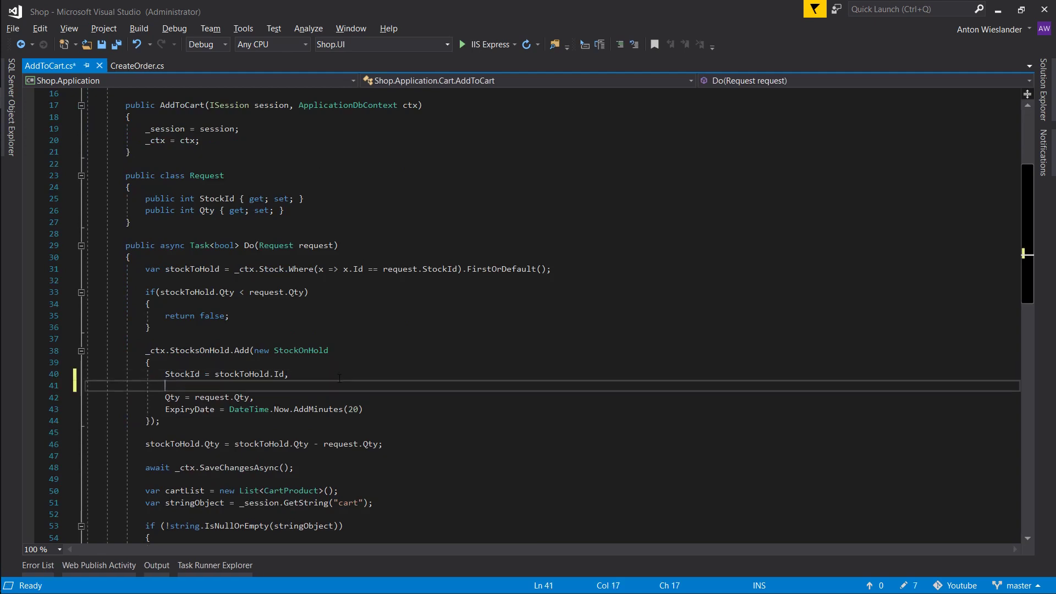
type("SessionId =")
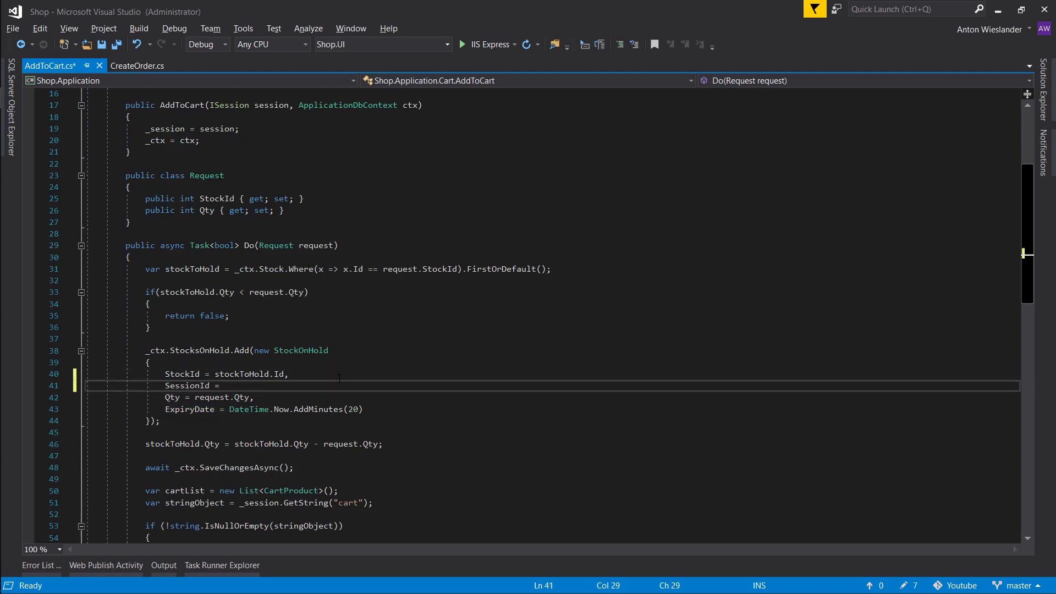
type("SessionExtensions.")
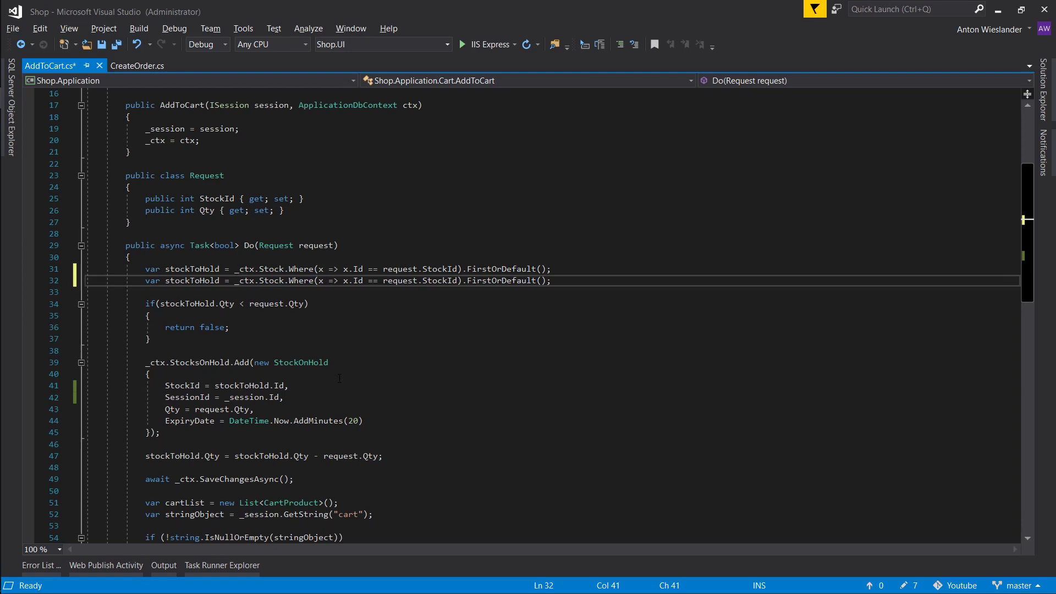
Step: Make the copied query fetch the session's stockOnHold list and start a foreach resetting ExpiryDate
double_click(191, 269)
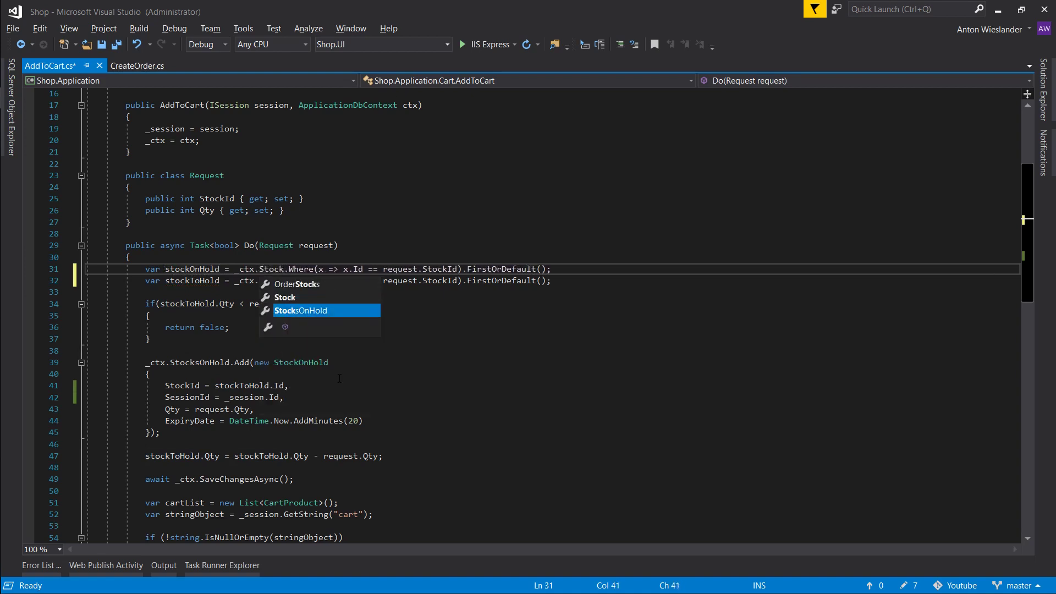
key("Tab")
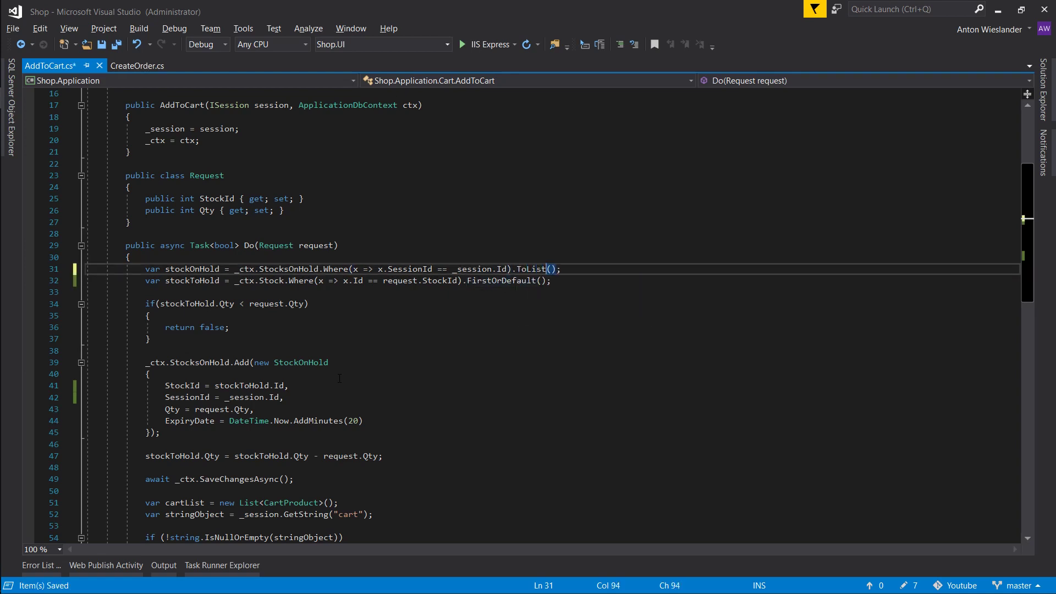
left_click(229, 327)
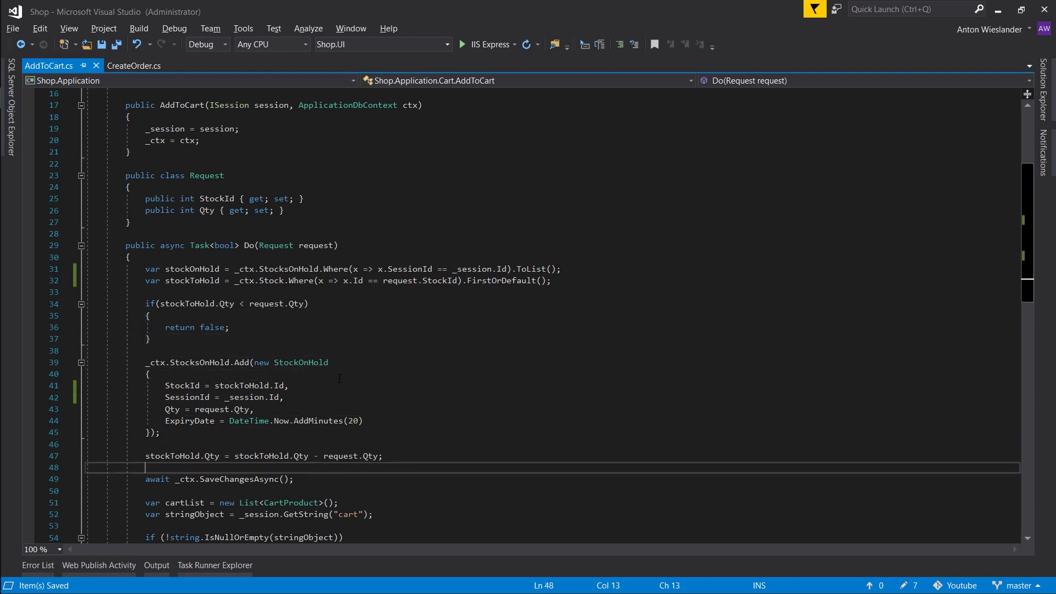
type("foreach(")
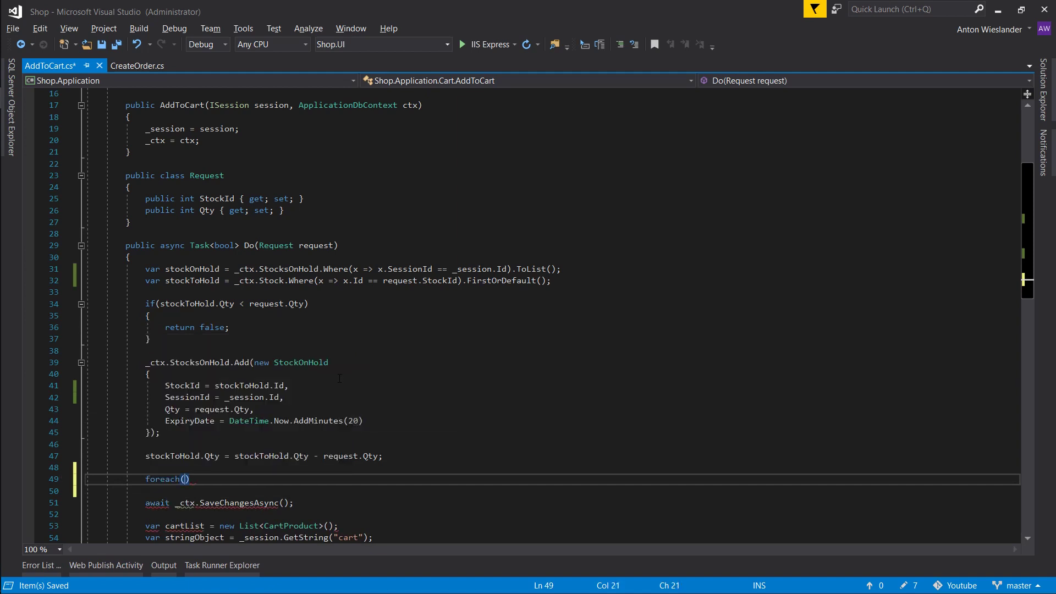
type("var stock in")
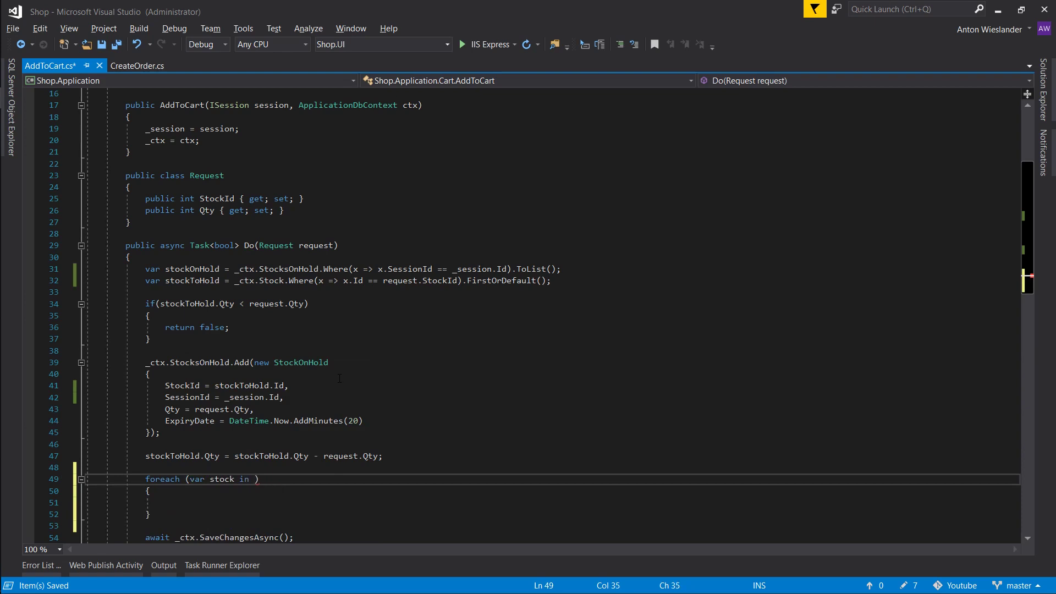
type("stockOnHold")
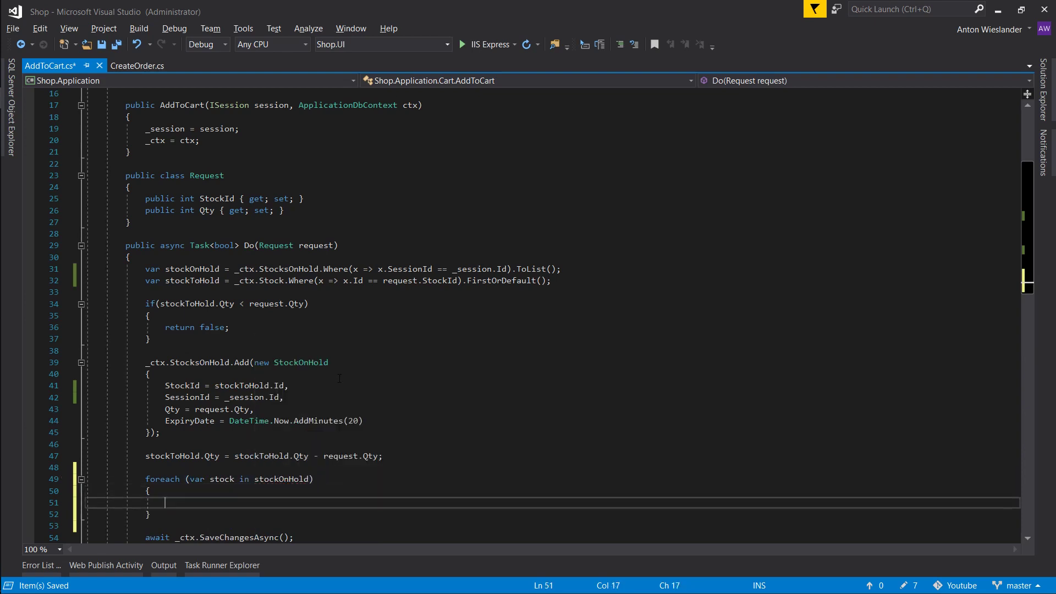
type("stock.ExpiryDate =")
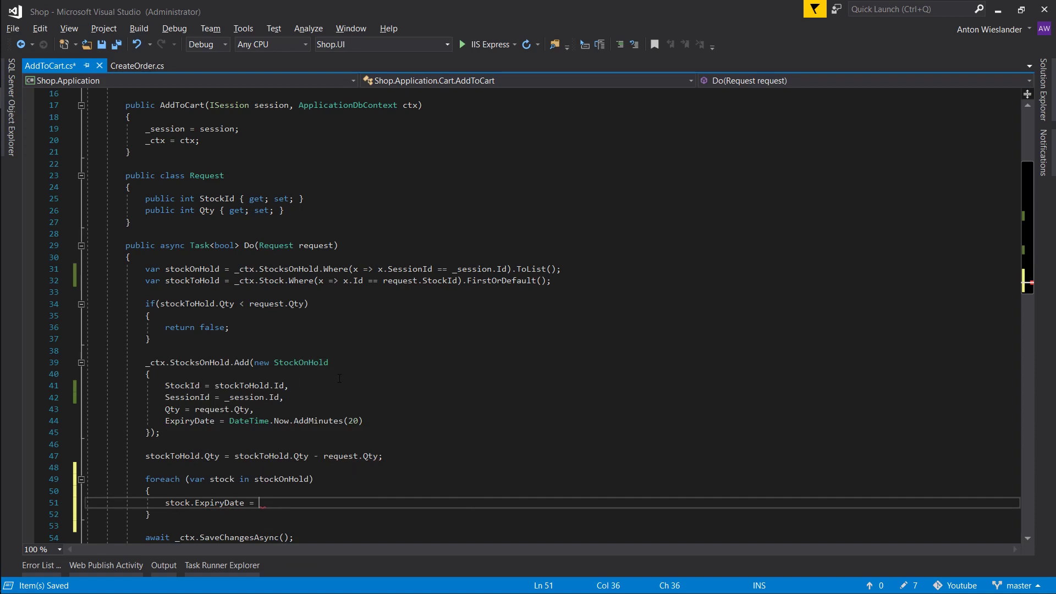
type("DateTime.Now.AddMinutes(20);")
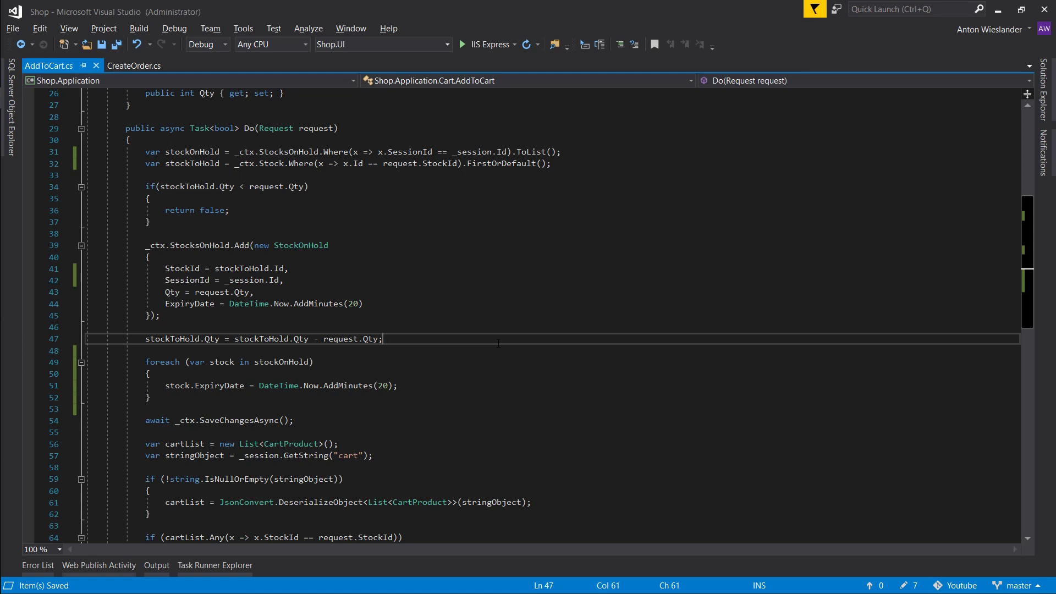
Step: Finish stock.ExpiryDate = DateTime.Now.AddMinutes(20); in the loop, save, and build successfully
scroll("down", 3)
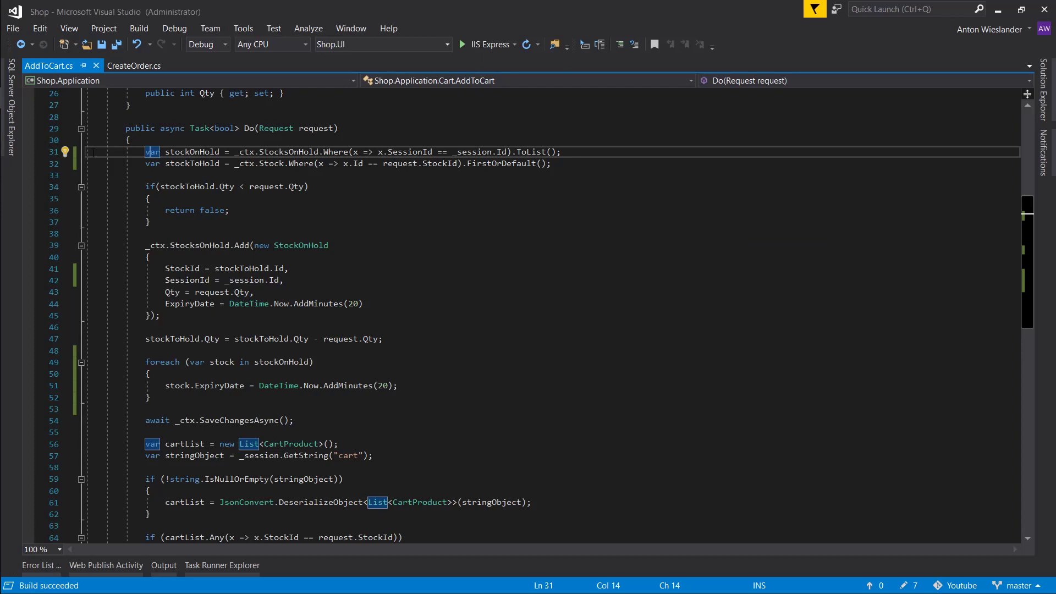
Step: Open the dbo.Stock table's data in the MyShop database
left_click(135, 396)
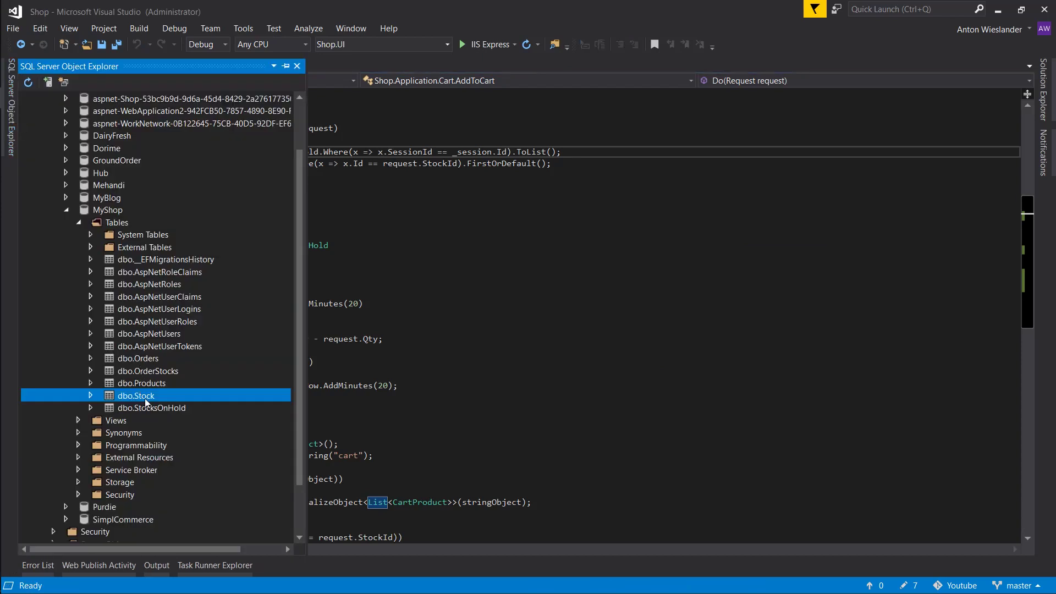
double_click(136, 396)
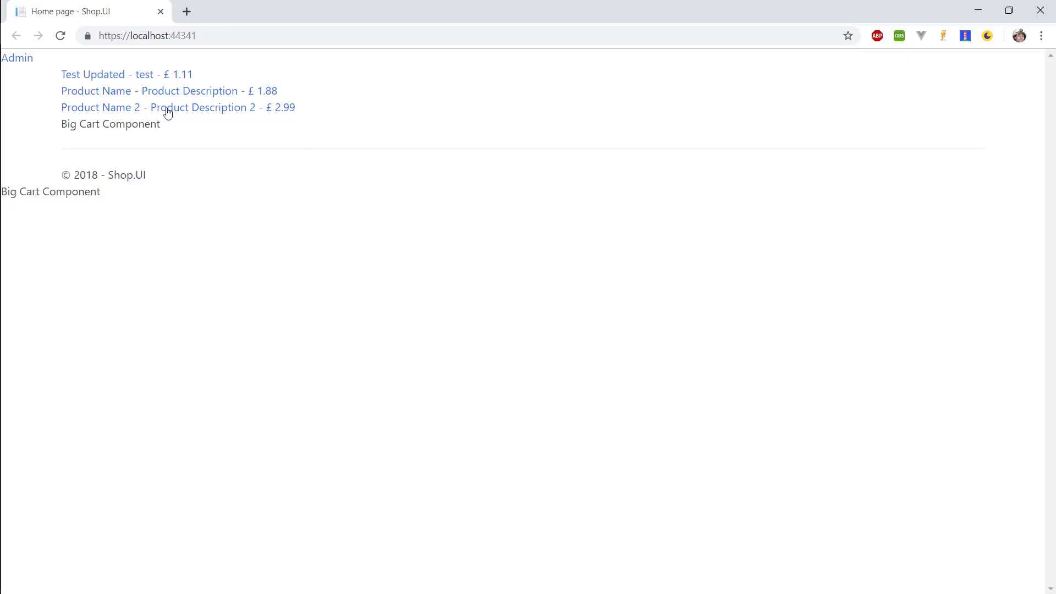
Step: Add two Small Test Updated products to the cart
left_click(93, 74)
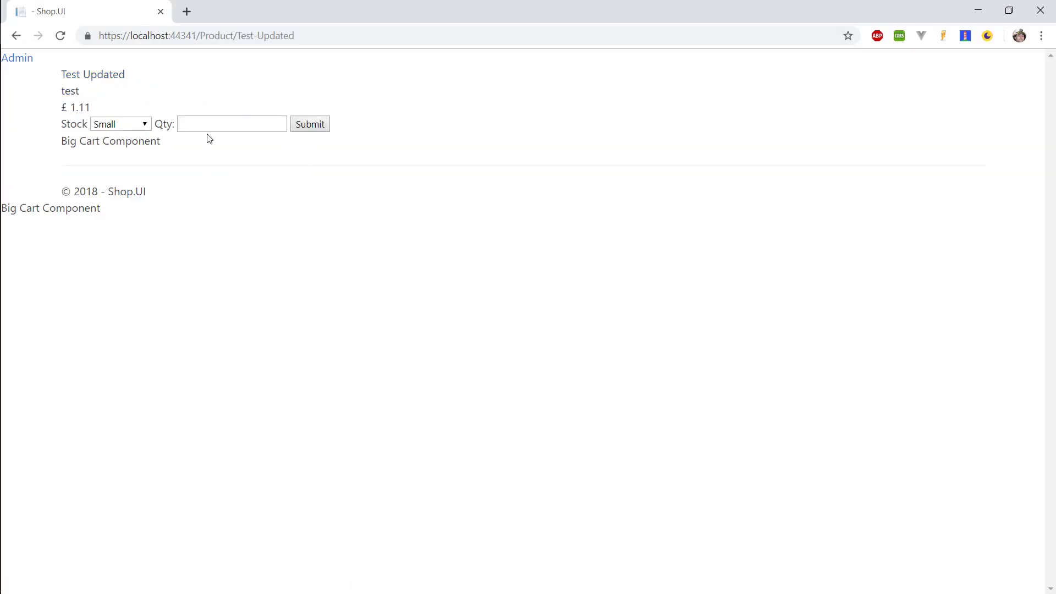
type("2")
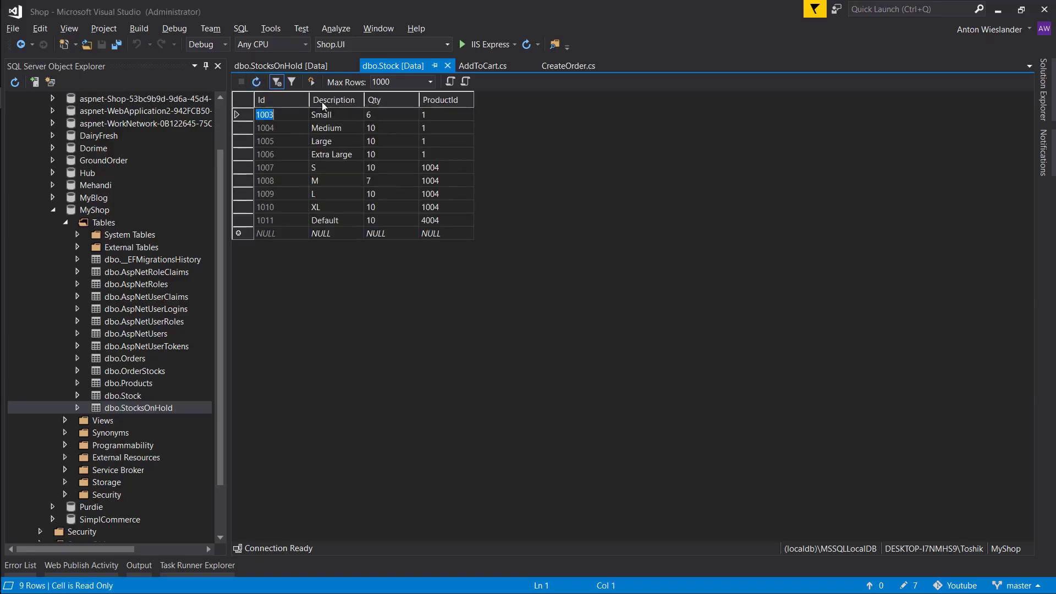
Step: Refresh the StocksOnHold data to show stock 1003 held at quantity 2
left_click(279, 65)
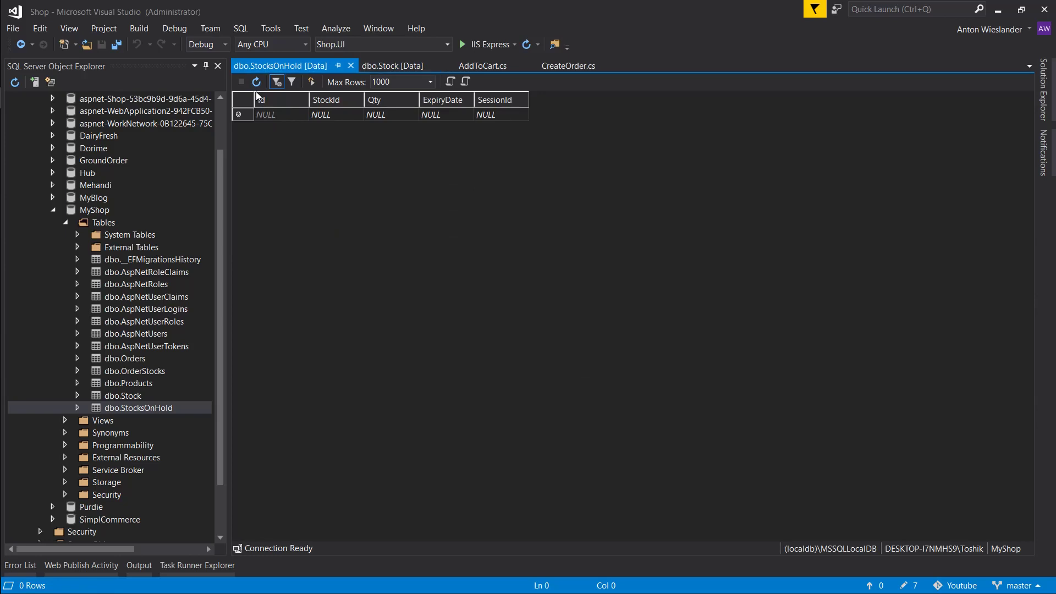
left_click(256, 81)
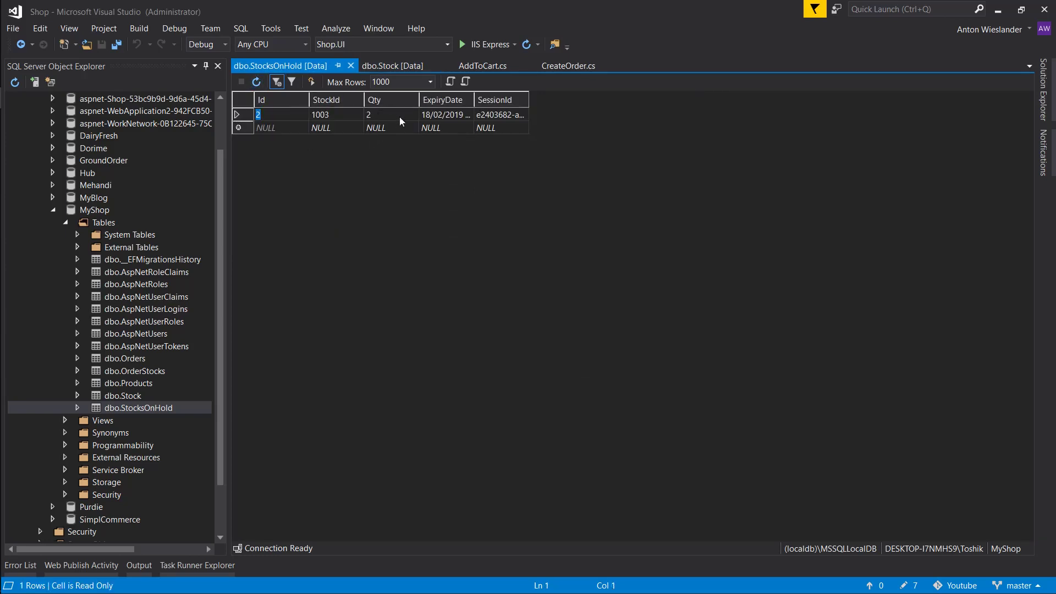
mouse_move(532, 105)
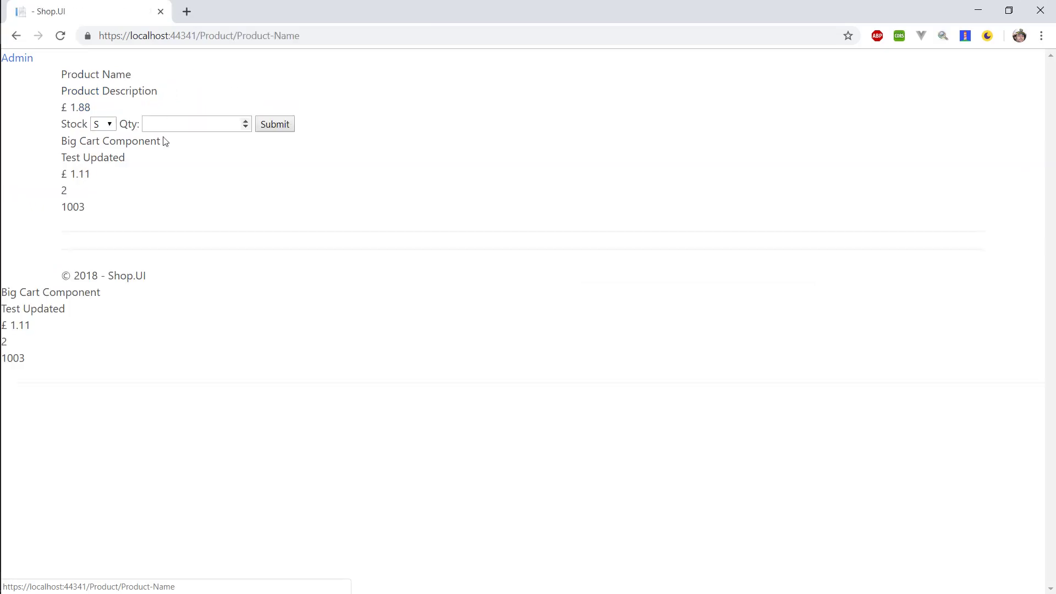
Step: Add five XL Product Name items to the cart
left_click(103, 124)
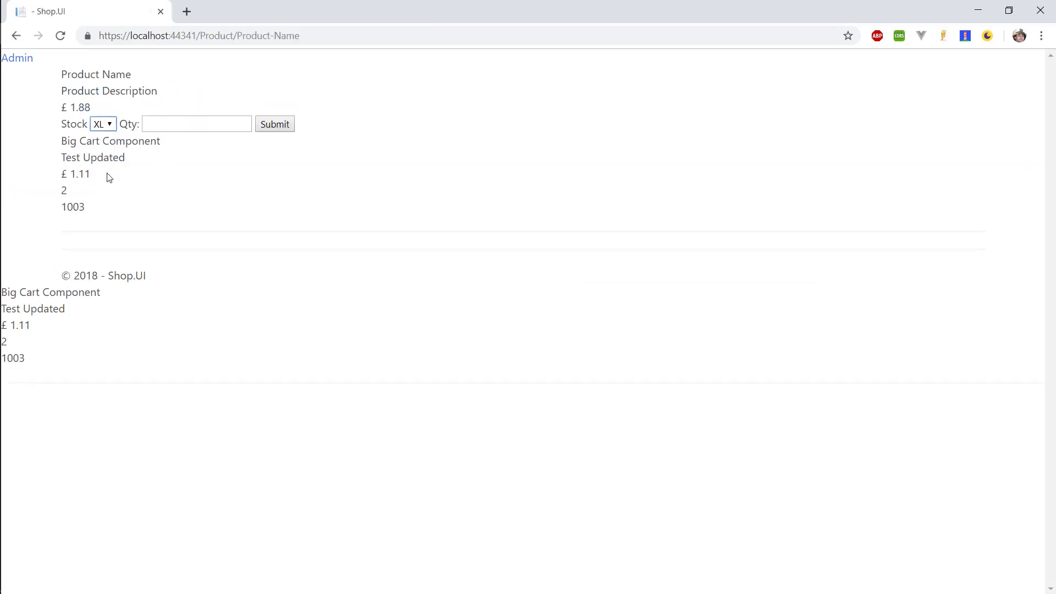
type("5")
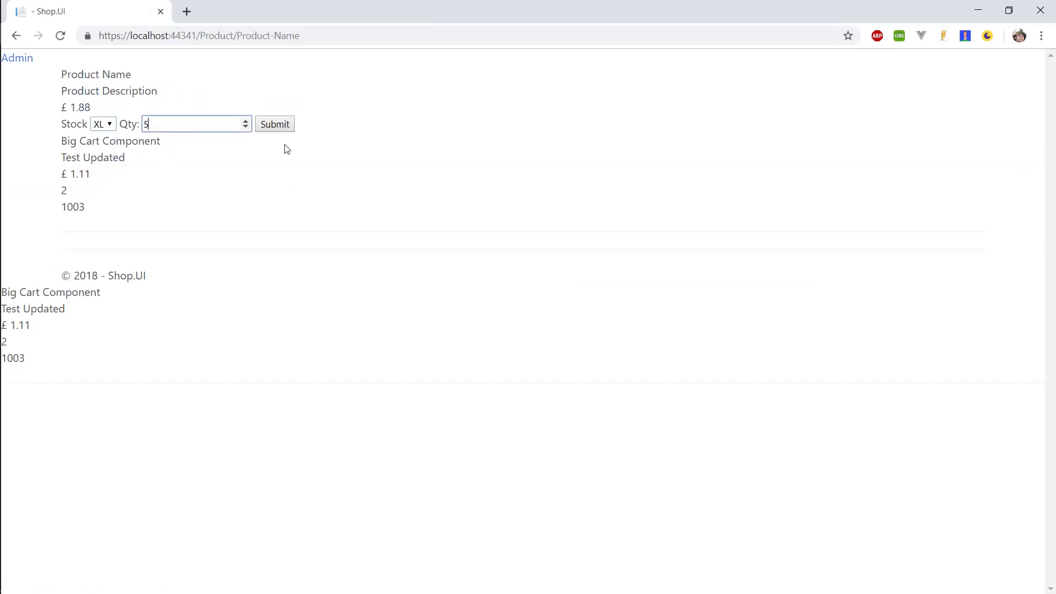
left_click(274, 123)
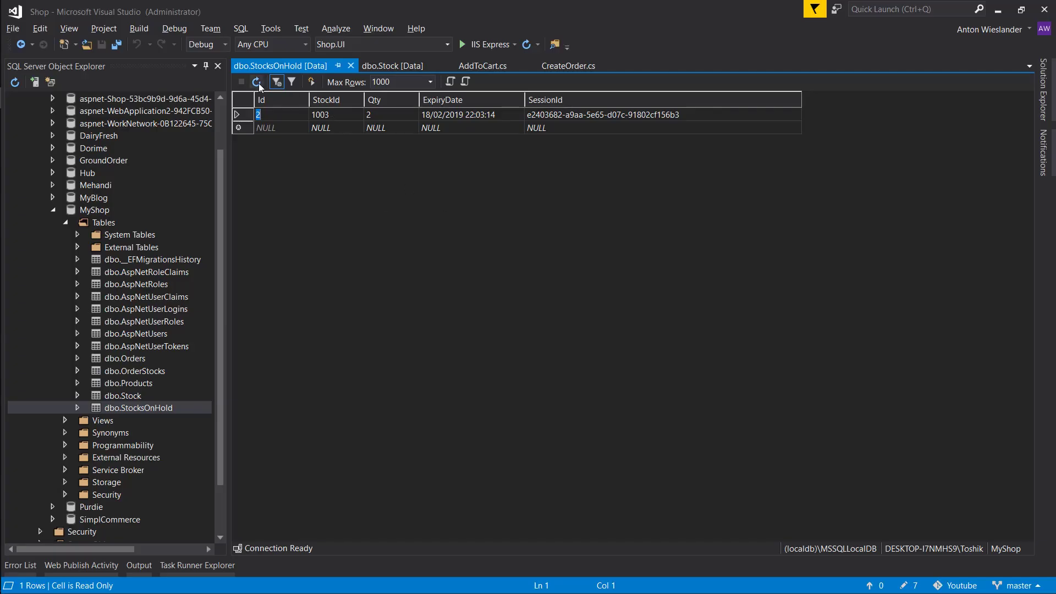
Step: Refresh the StocksOnHold table data
left_click(256, 82)
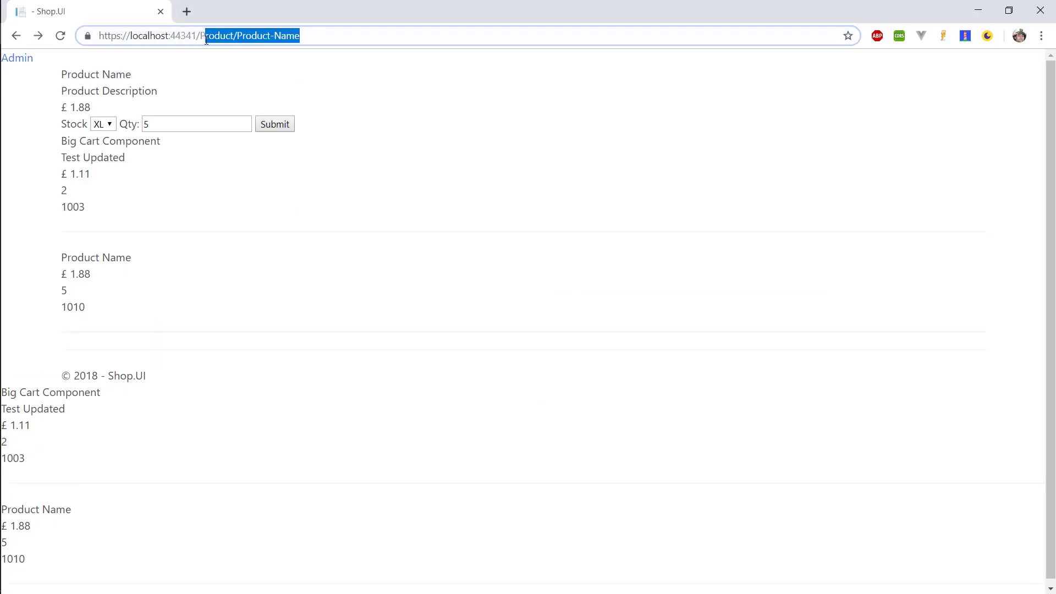
Step: Go to the checkout/customerinformation page and continue to payment
type("checkout/customerinformation")
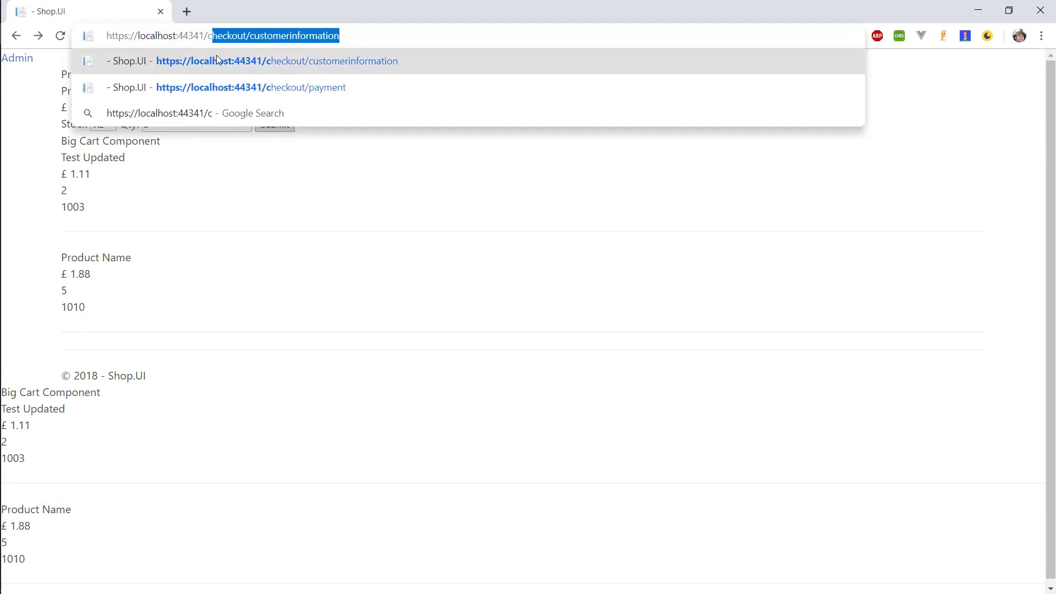
left_click(250, 87)
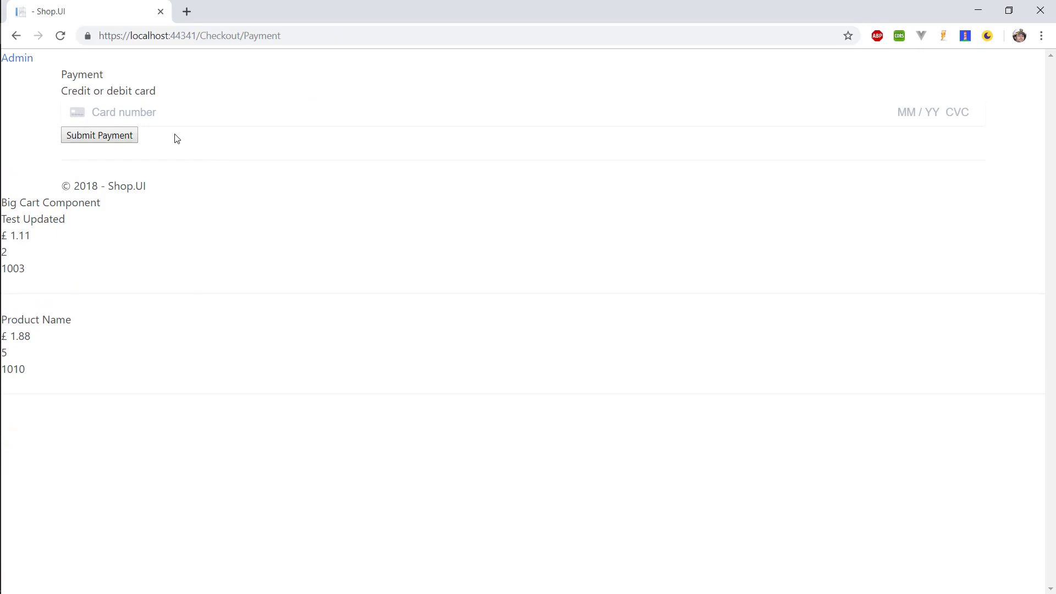
type("4242 4242 4242 4242")
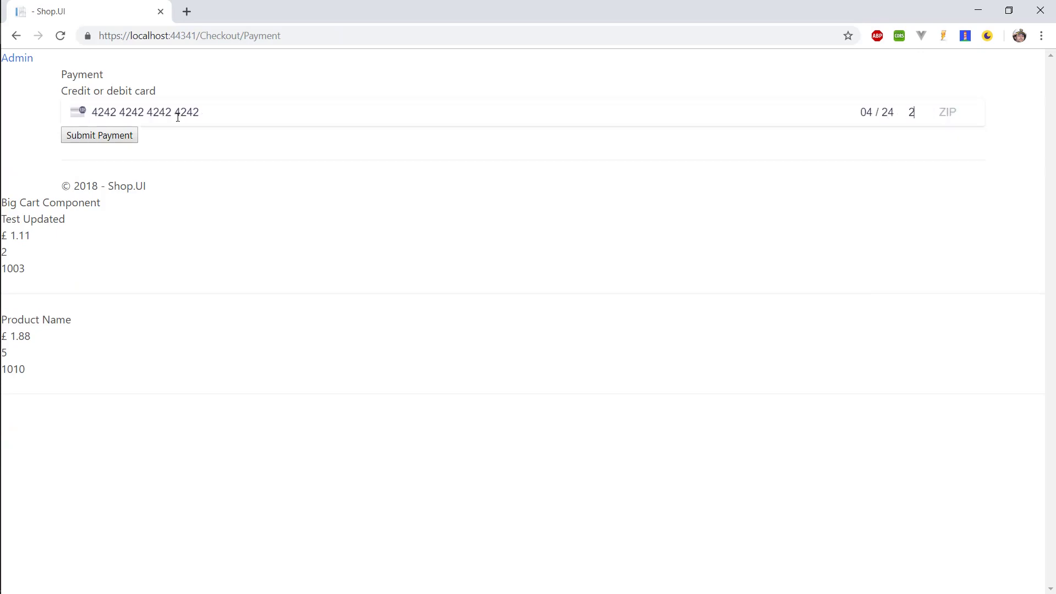
type("42424")
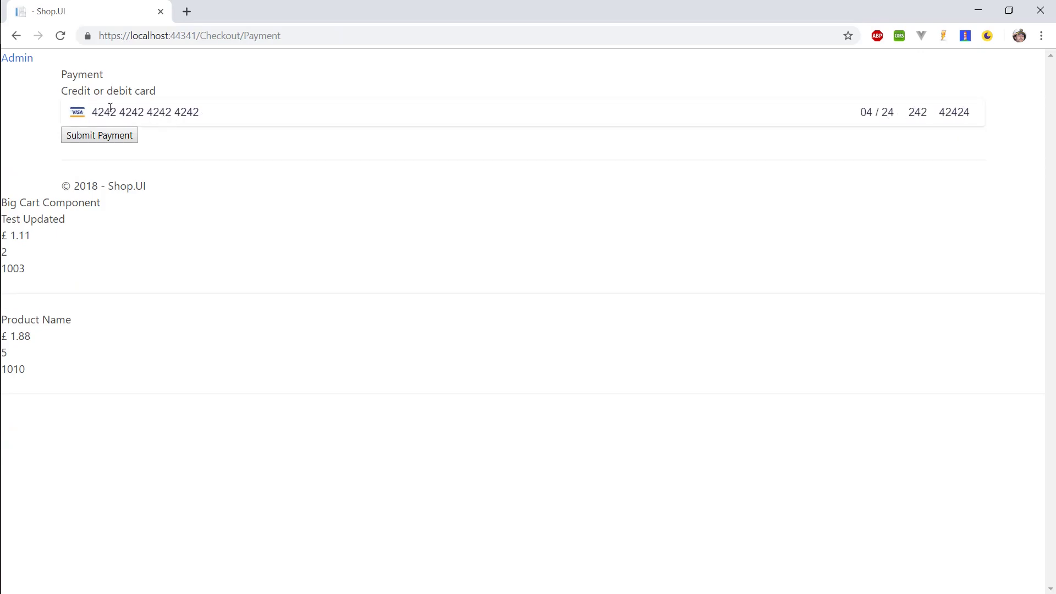
left_click(99, 135)
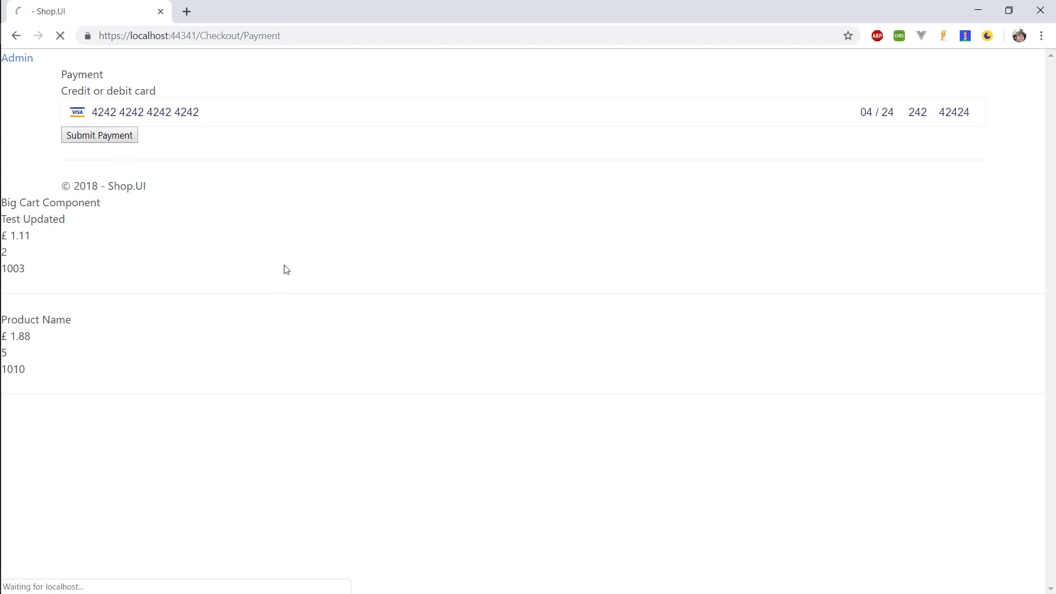
left_click(99, 135)
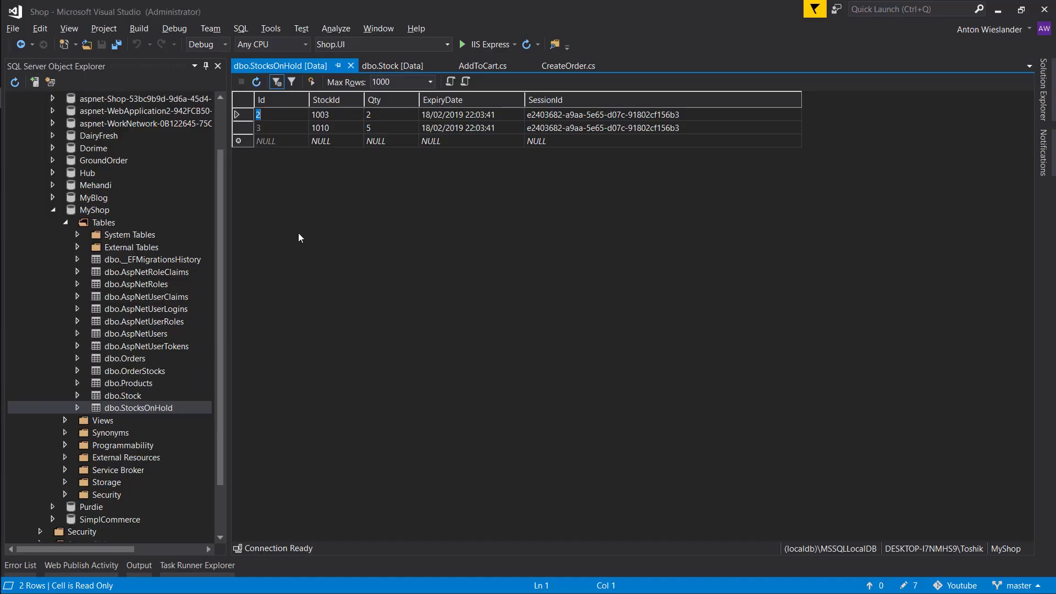
Step: Refresh Stock data (1003 at 6, 1010 at 5), then confirm StocksOnHold is empty
left_click(393, 65)
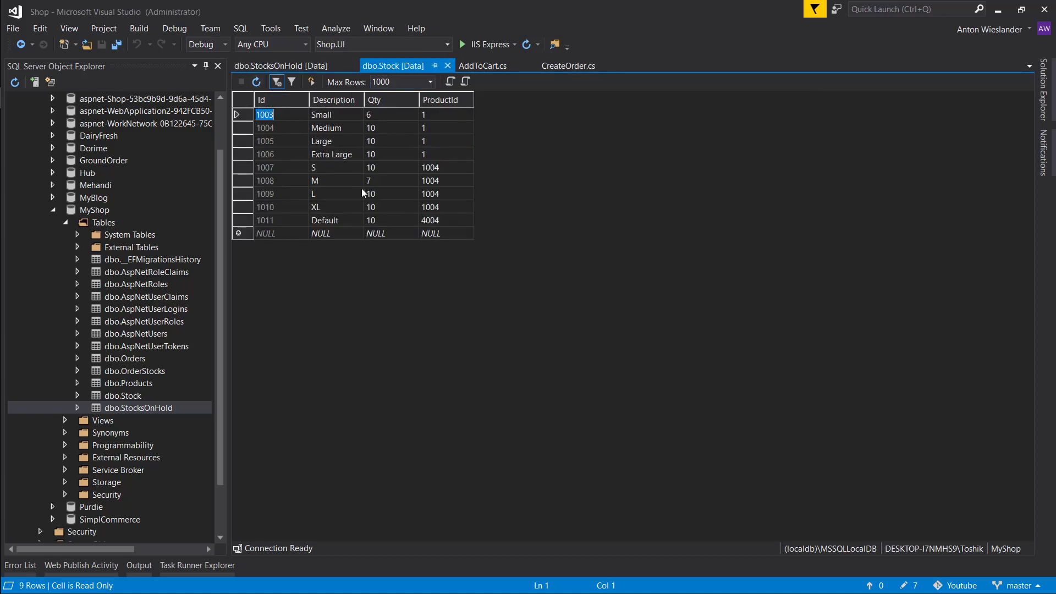
left_click(256, 81)
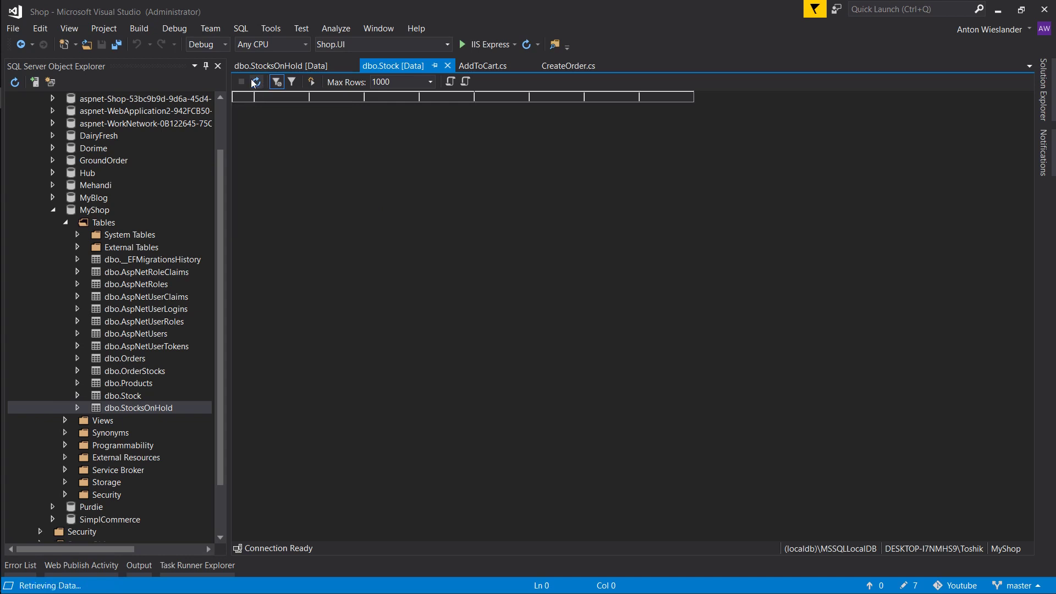
left_click(256, 82)
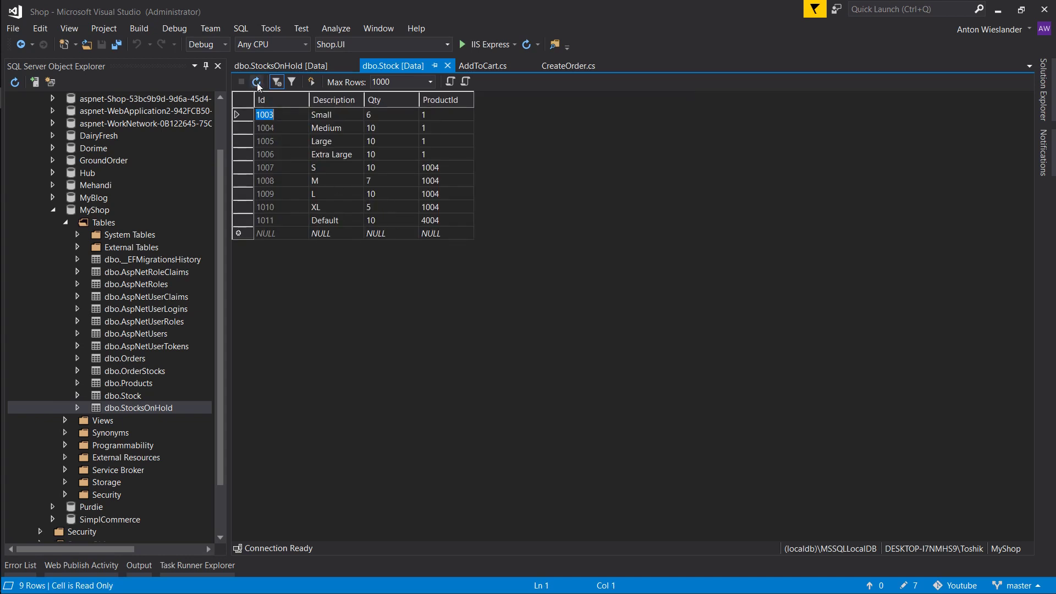
left_click(279, 66)
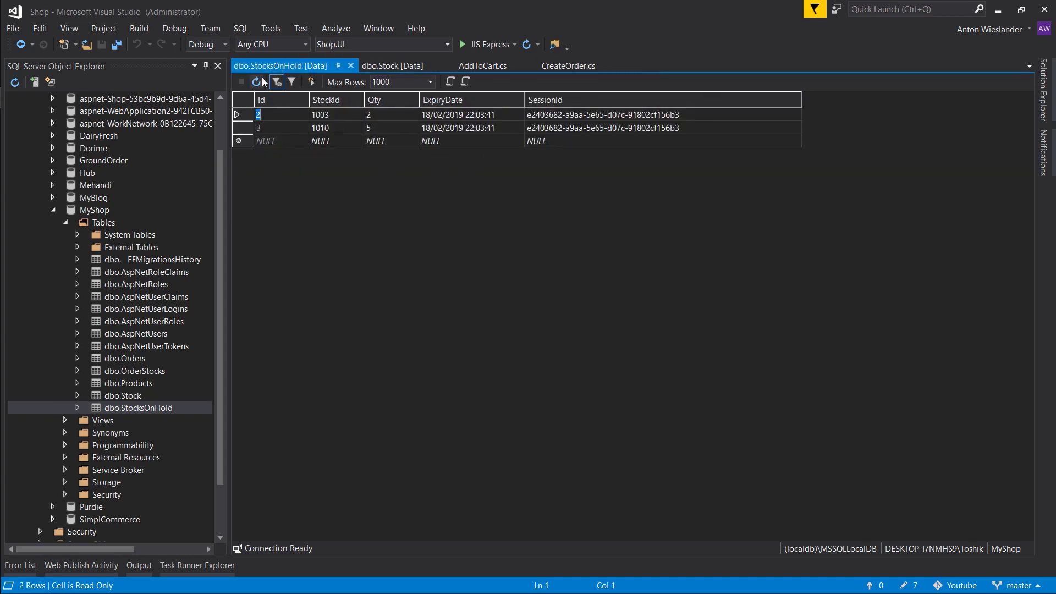
left_click(255, 81)
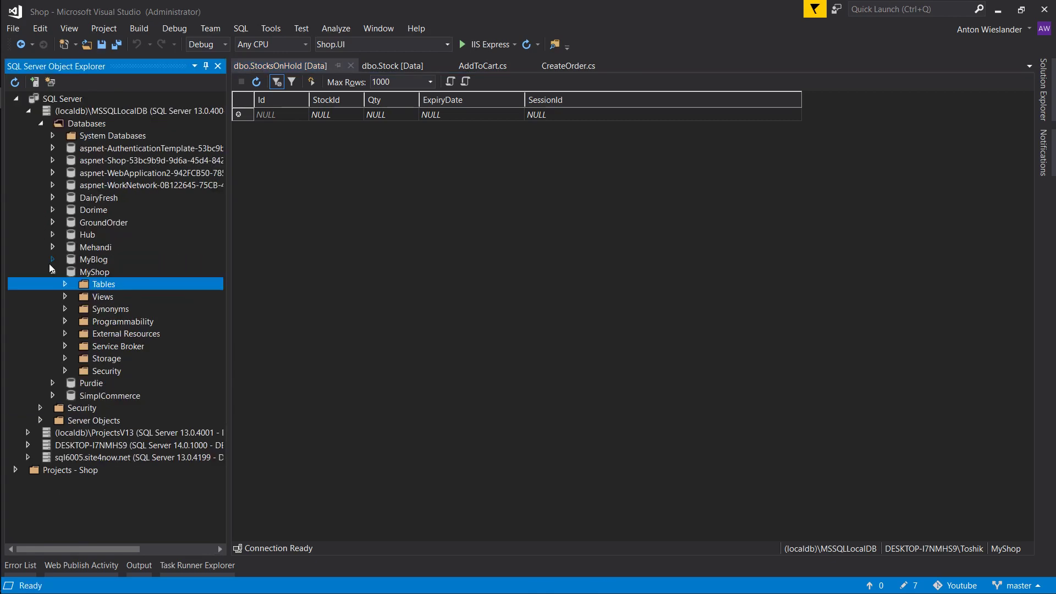
Step: Close the StocksOnHold and Stock data tabs, returning to AddToCart.cs
left_click(392, 65)
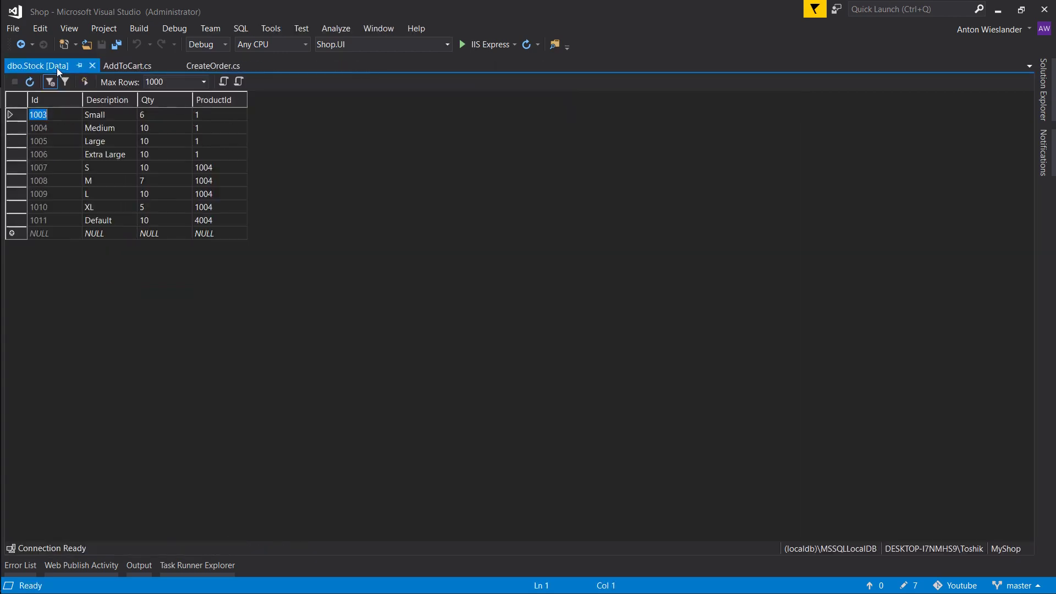
left_click(127, 66)
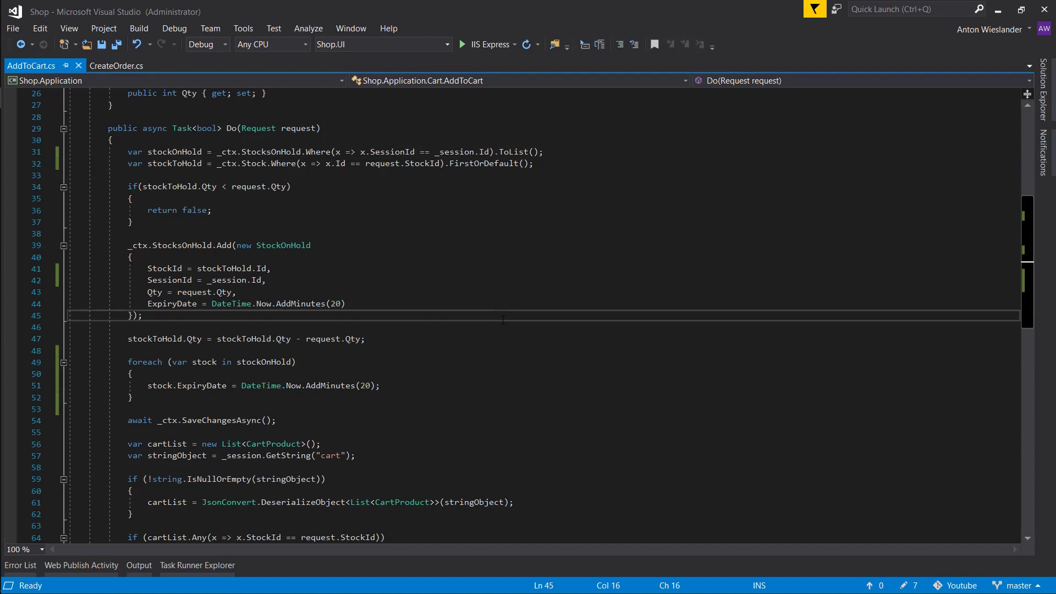